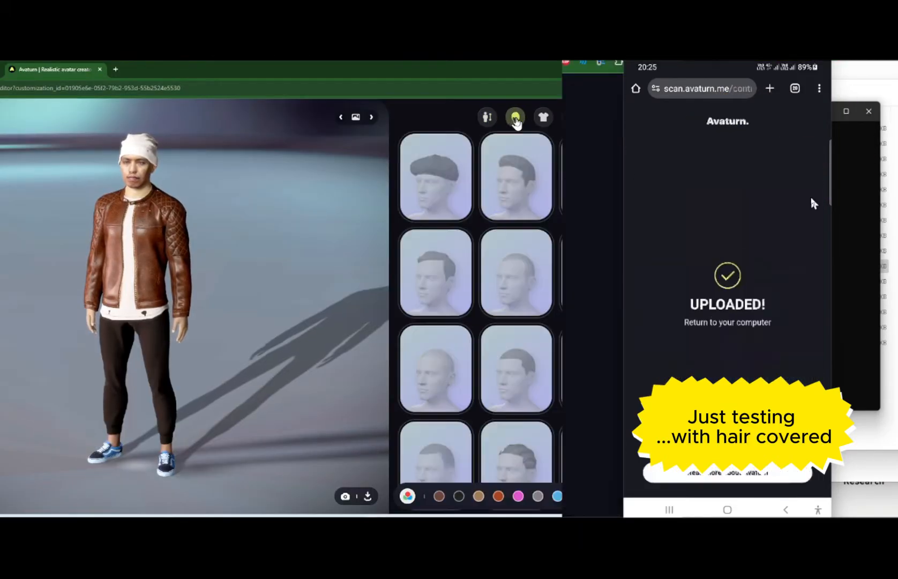
# Browse hairstyles, then preview several dance animations on the Avaturn avatar.
pyautogui.click(516, 178)
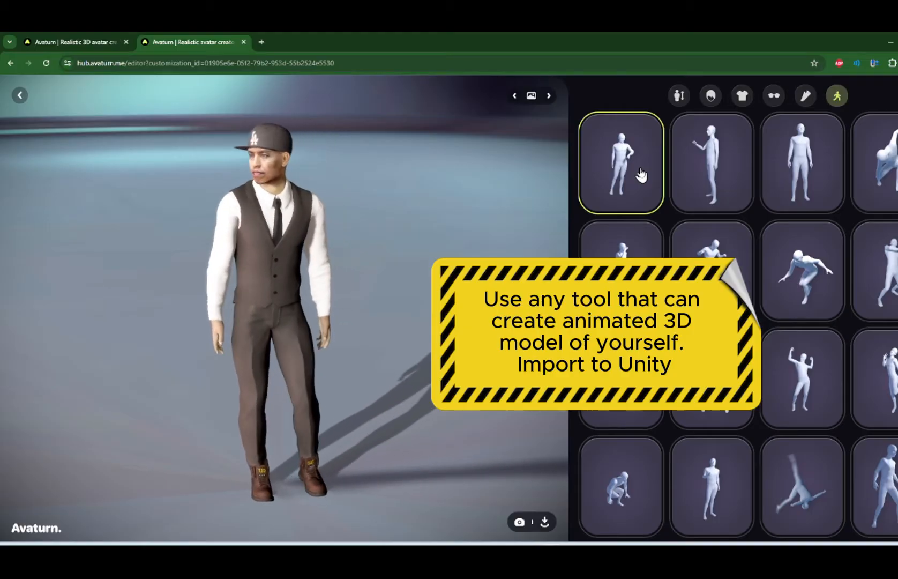
pyautogui.click(710, 269)
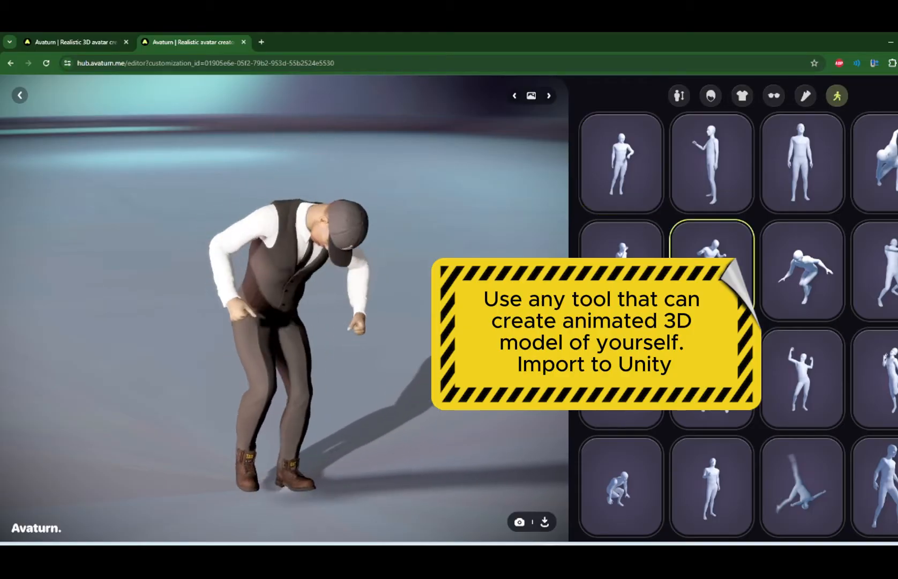
pyautogui.click(801, 271)
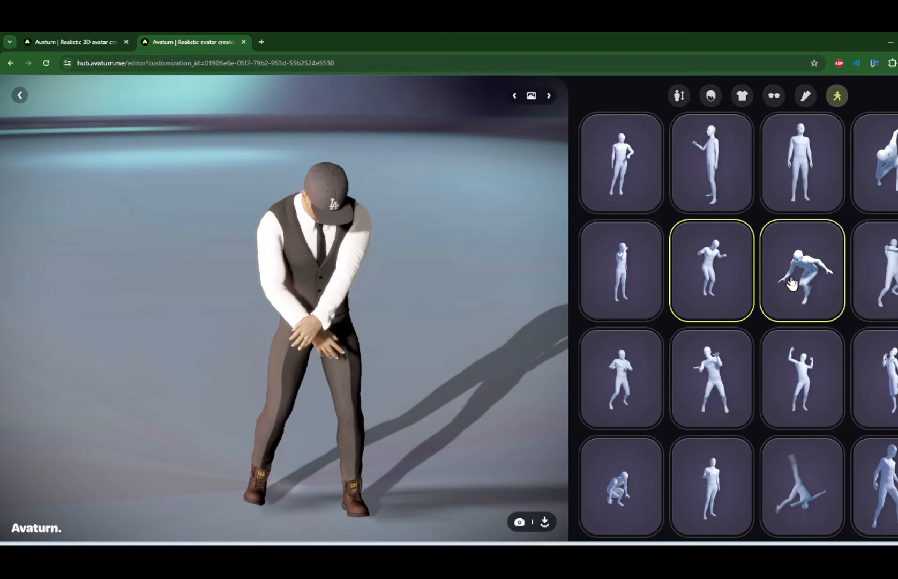
pyautogui.click(801, 272)
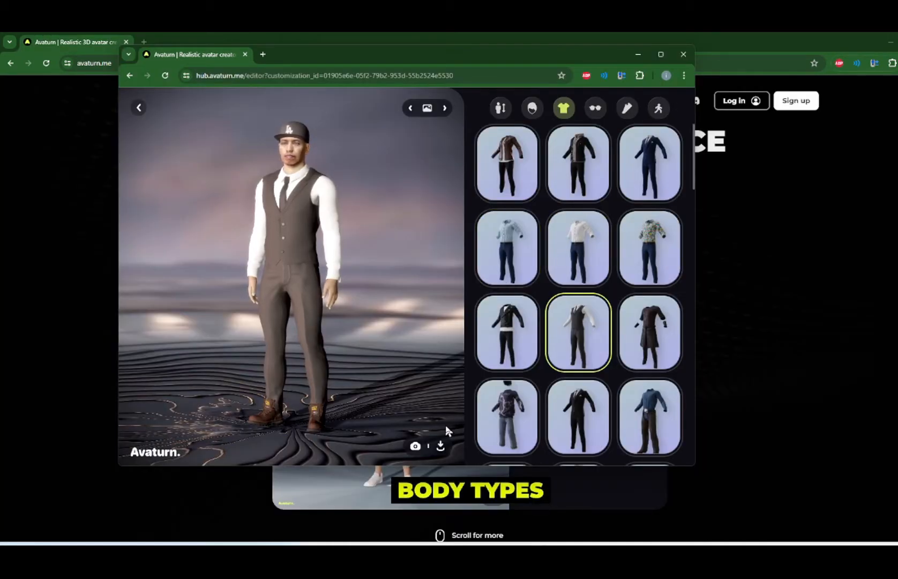
# Download the 'Avatar with animation' version of the 3D model.
pyautogui.click(440, 446)
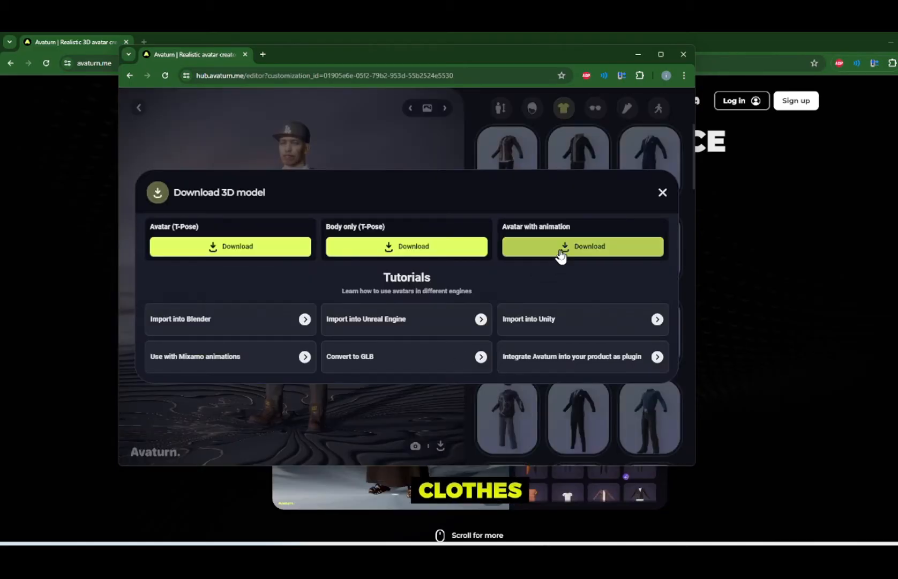
pyautogui.click(582, 246)
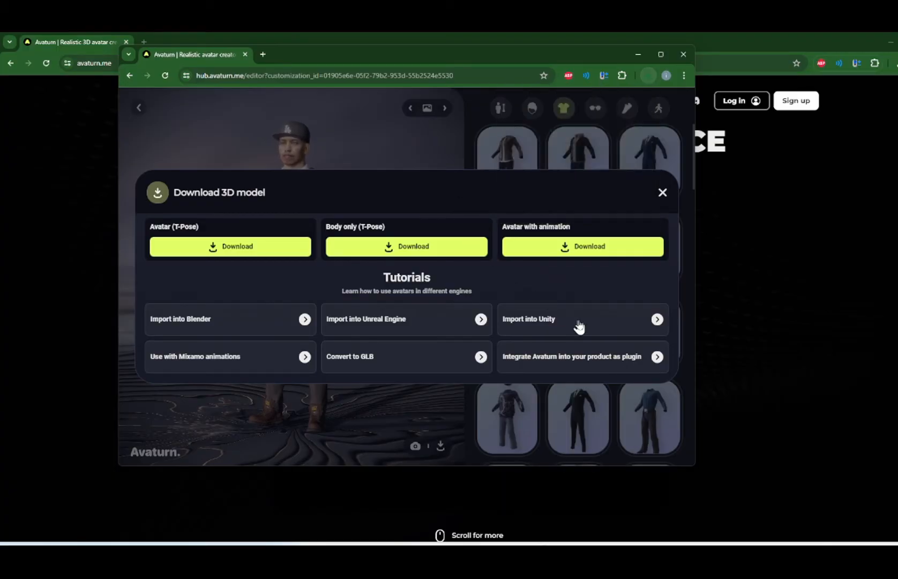
pyautogui.moveTo(642, 325)
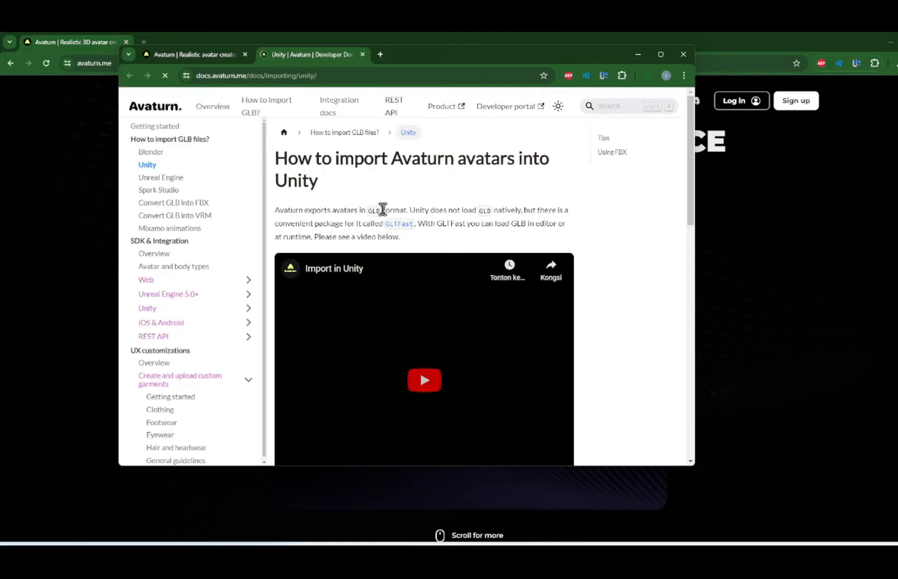
# Scroll through the Import into Unity guide, which recommends the GLTFast package.
pyautogui.scroll(-3)
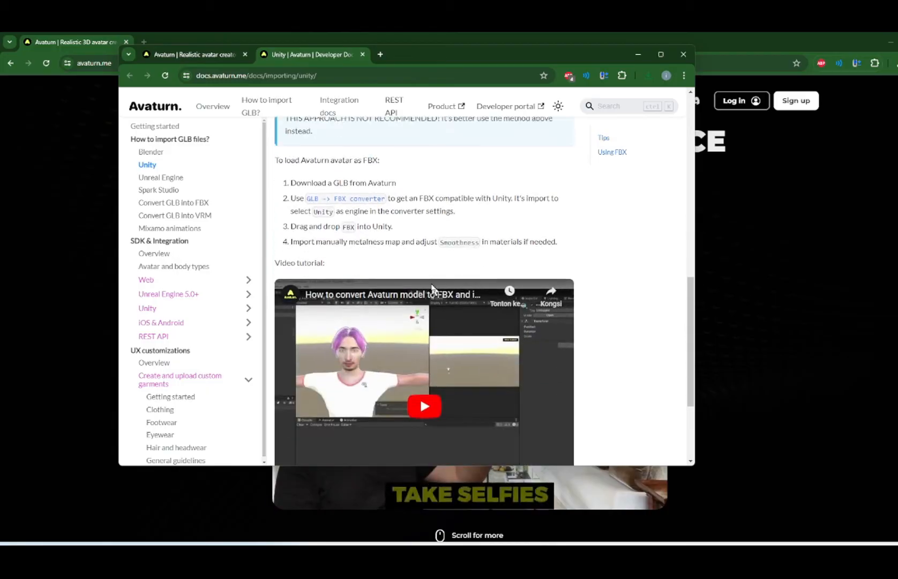
pyautogui.scroll(-3)
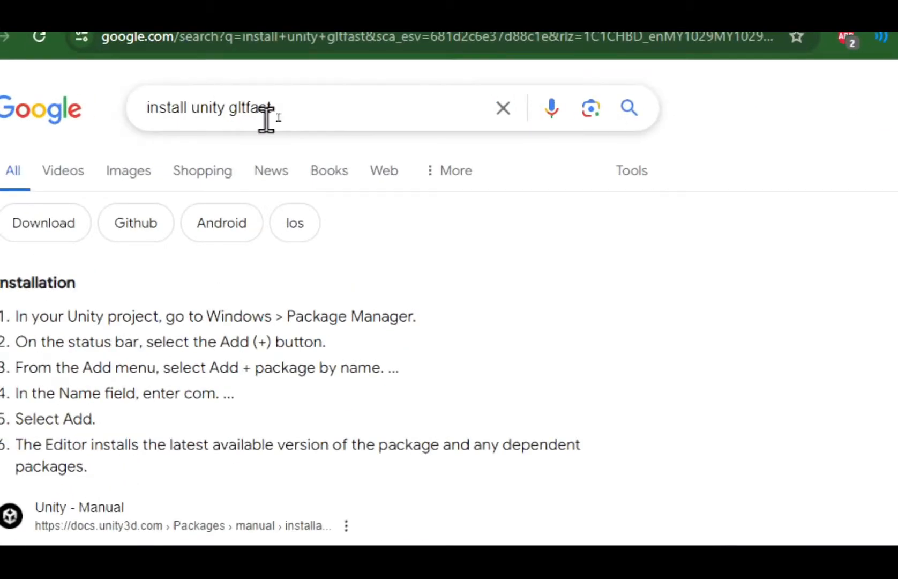
# Open the Unity glTFast installation manual and copy the package name.
pyautogui.scroll(-3)
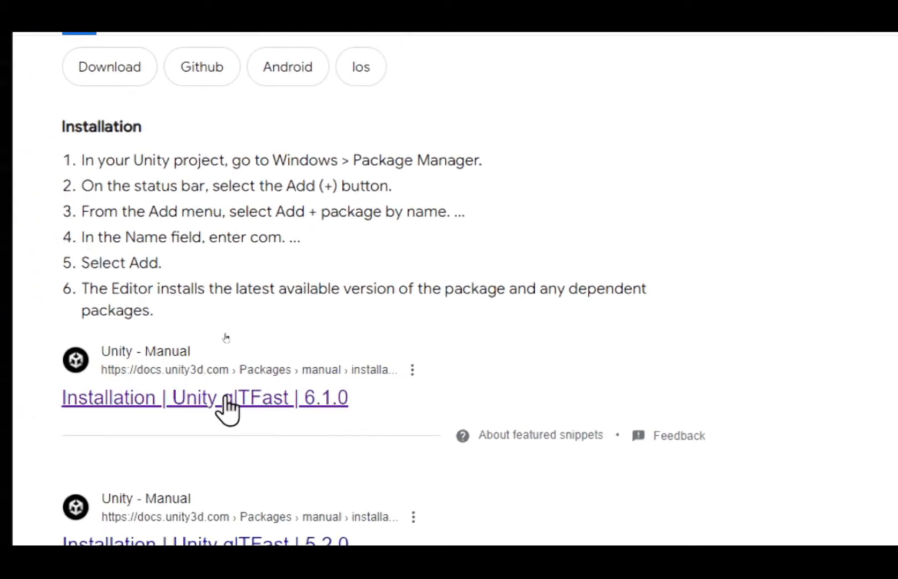
pyautogui.click(204, 397)
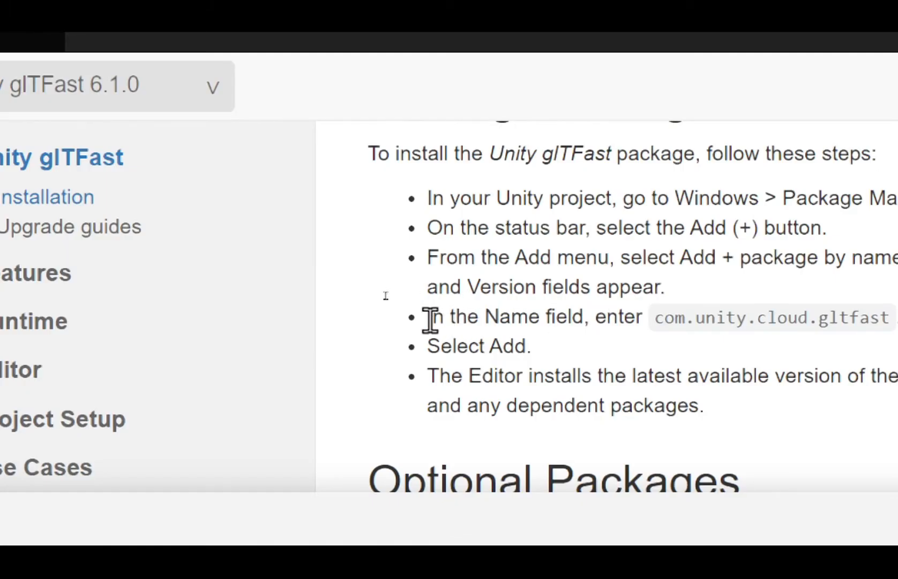
pyautogui.moveTo(426, 316); pyautogui.dragTo(882, 318)
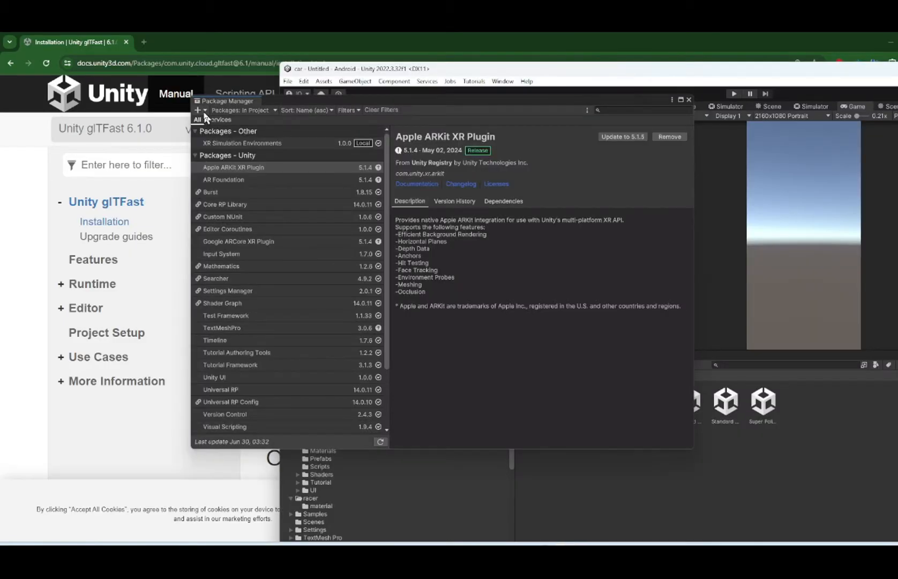
# Add the package com.unity.cloud.gltfast by name in Package Manager.
pyautogui.click(199, 109)
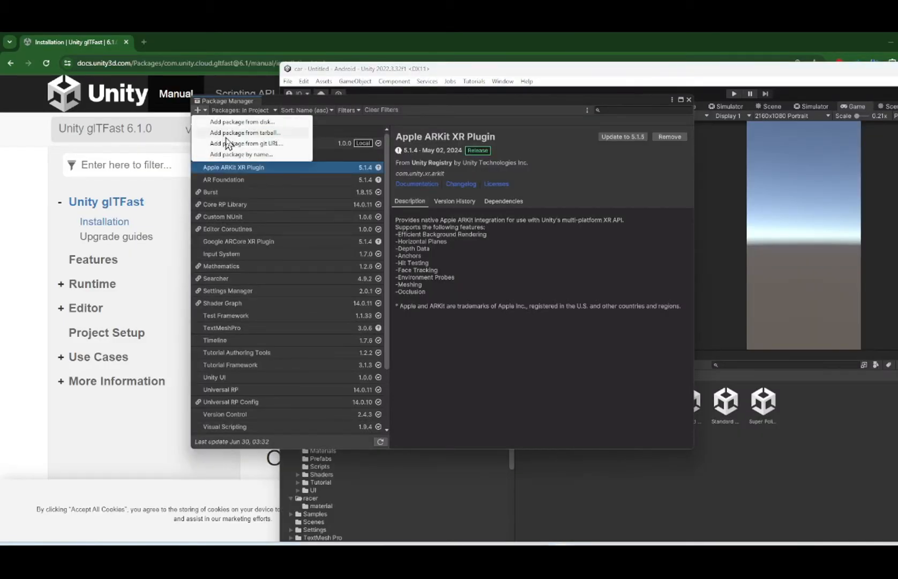
pyautogui.click(243, 153)
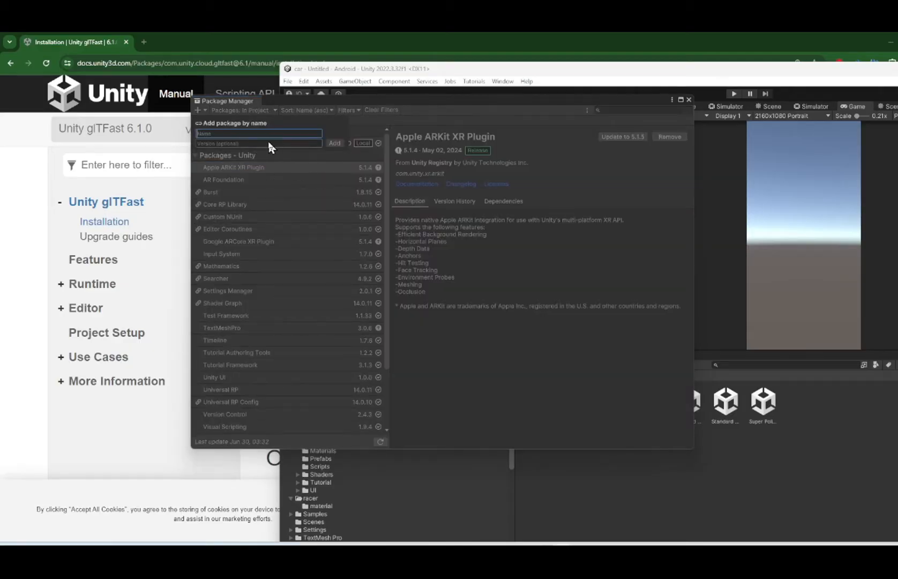
pyautogui.write('com.unity.cloud.gltfast')
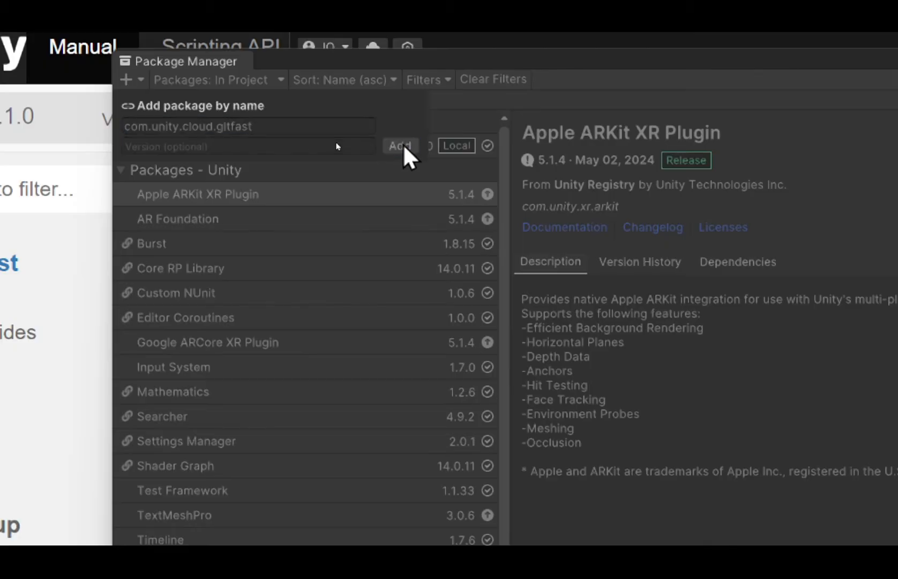
pyautogui.click(400, 145)
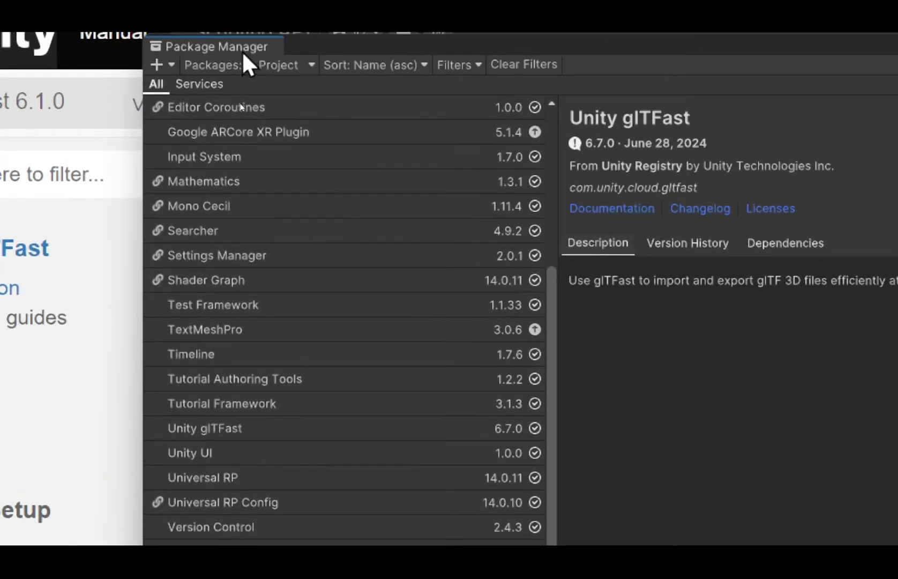
pyautogui.scroll(-3)
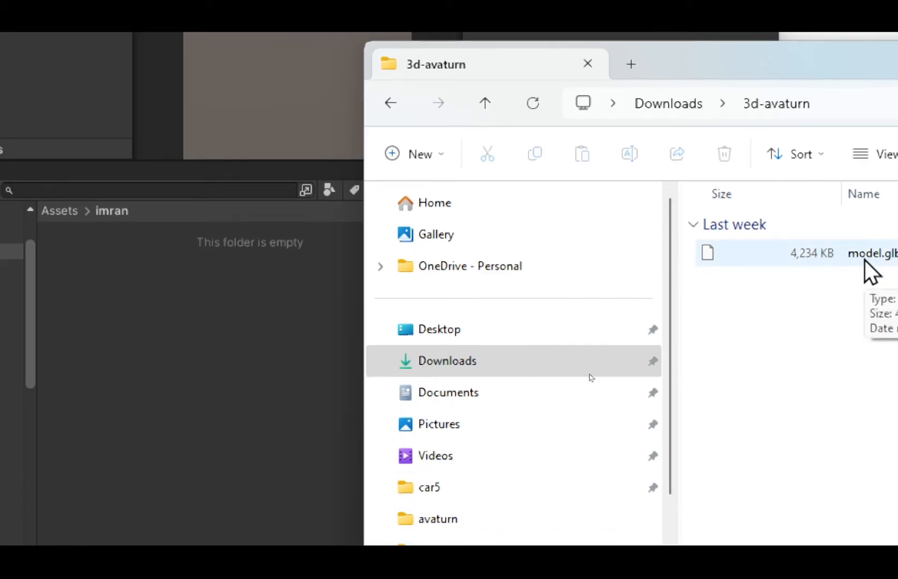
# Select model.glb in the Downloads > 3d-avaturn folder.
pyautogui.click(870, 253)
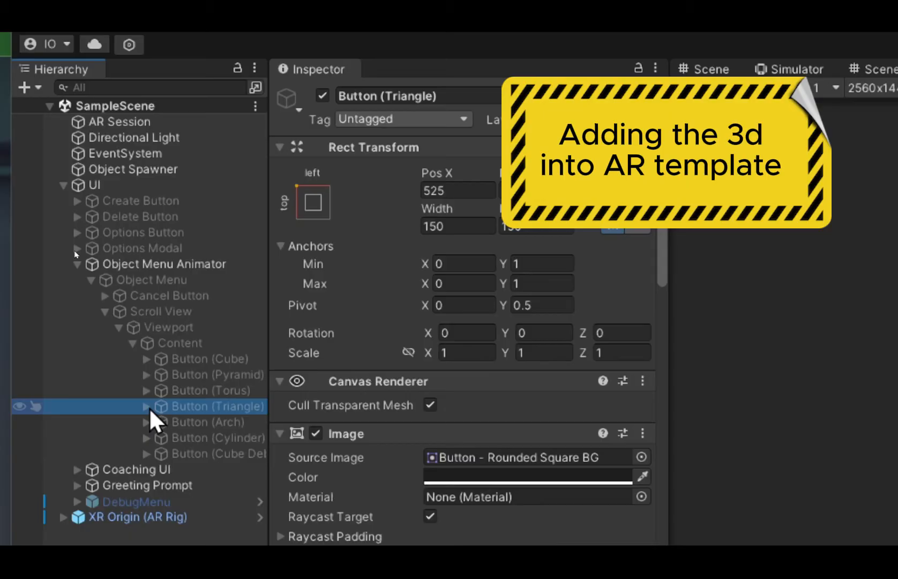
# Expand Button (Triangle) and inspect its ObjectIcon's wedge image.
pyautogui.click(147, 406)
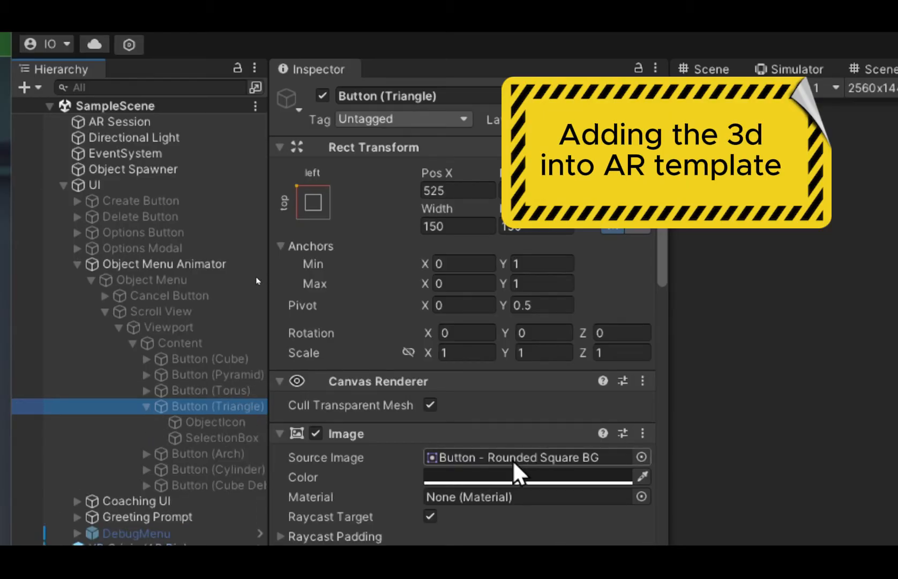
pyautogui.click(213, 422)
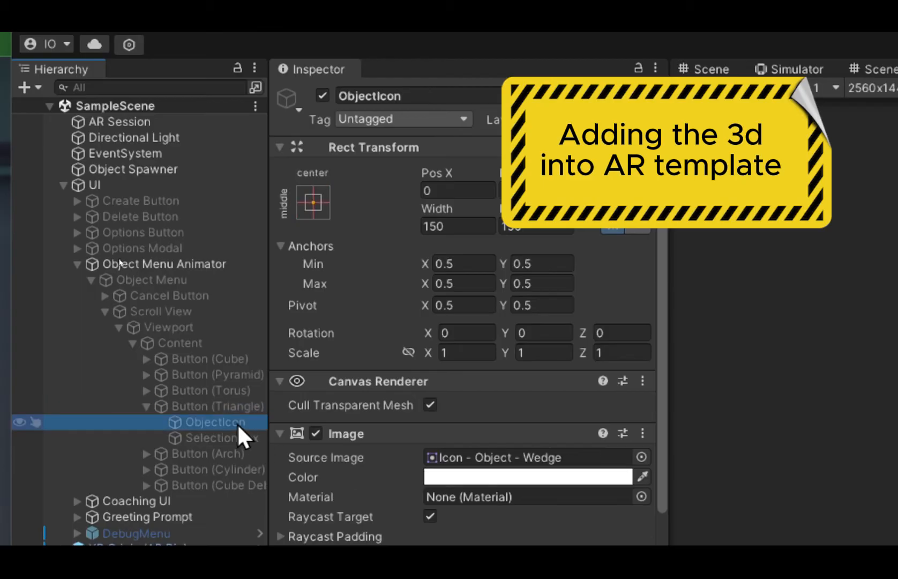
pyautogui.scroll(-3)
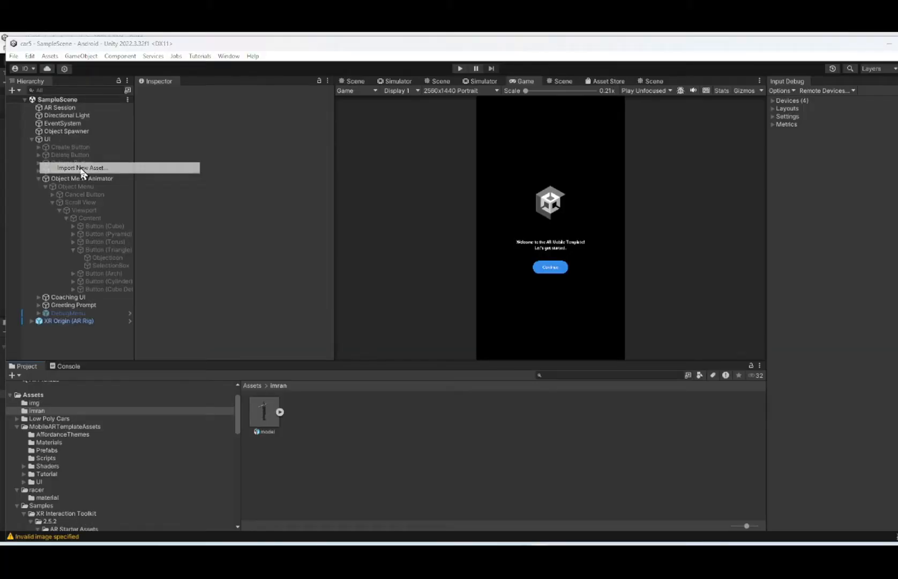
# Import imran-2.jpg from Downloads into the imran folder and open that folder.
pyautogui.click(82, 167)
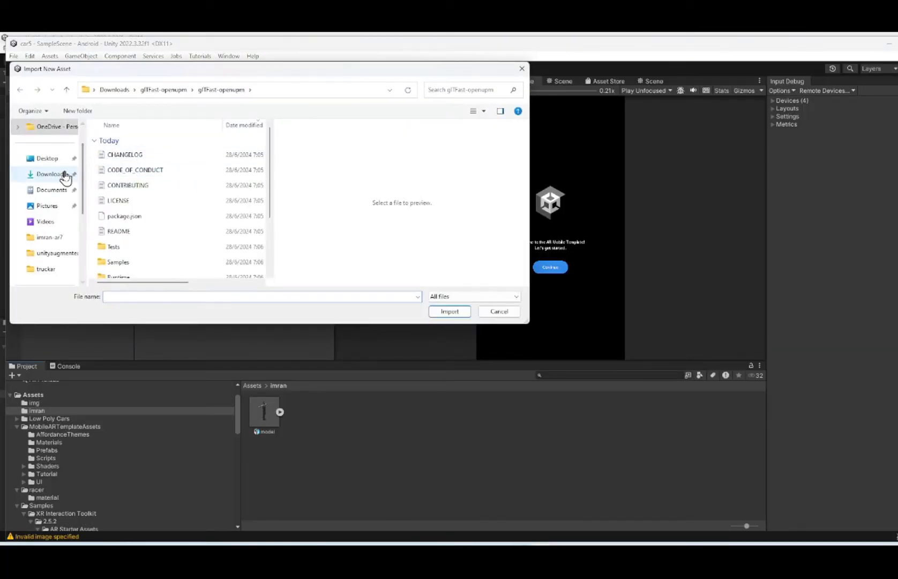
pyautogui.click(50, 173)
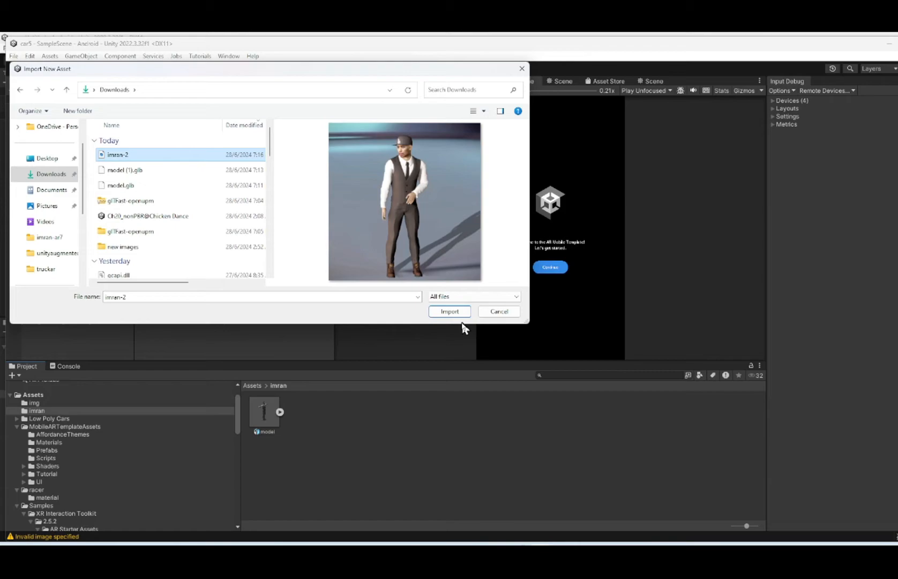
pyautogui.click(449, 311)
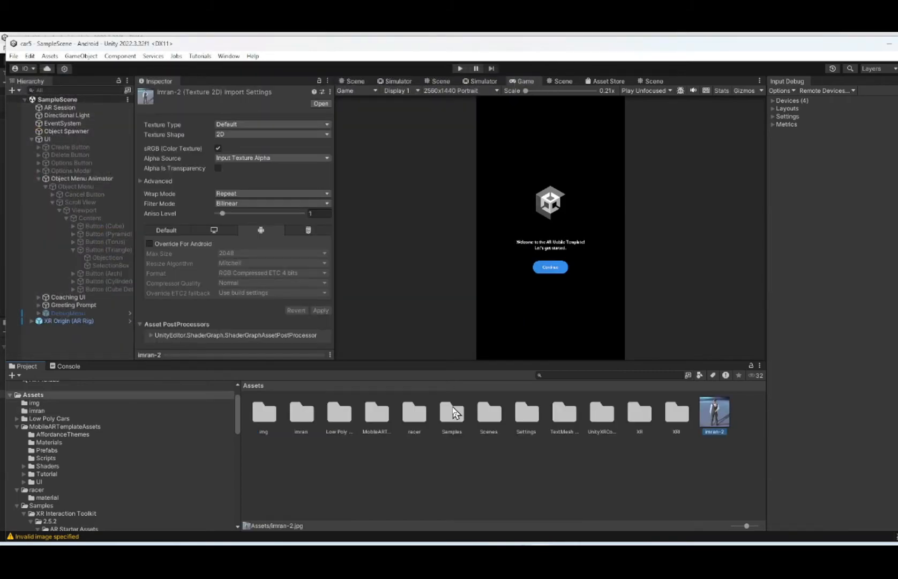
pyautogui.moveTo(703, 404)
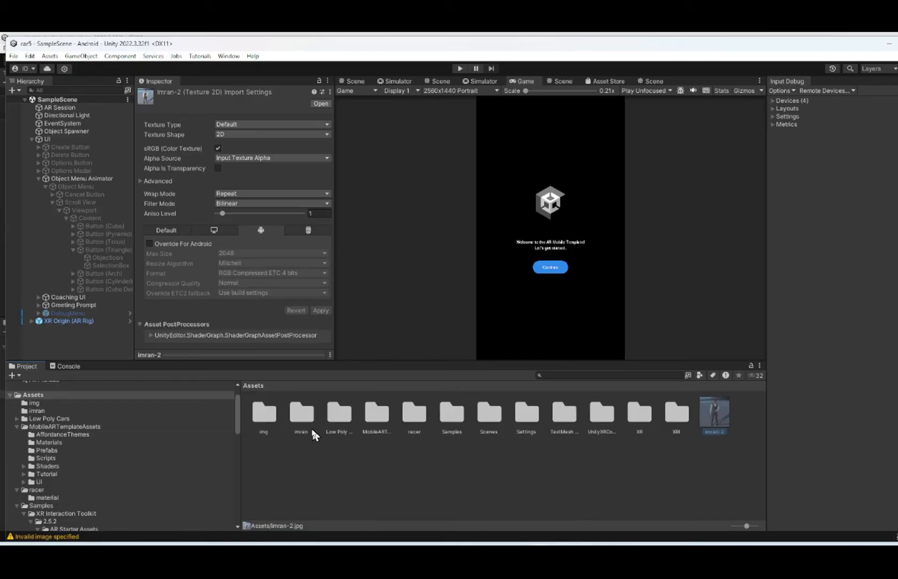
pyautogui.doubleClick(300, 412)
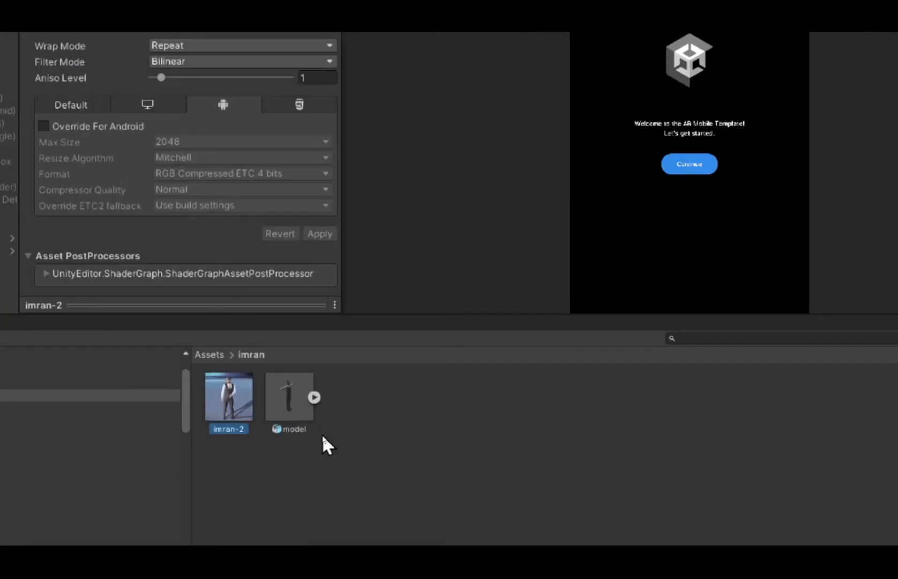
pyautogui.click(288, 395)
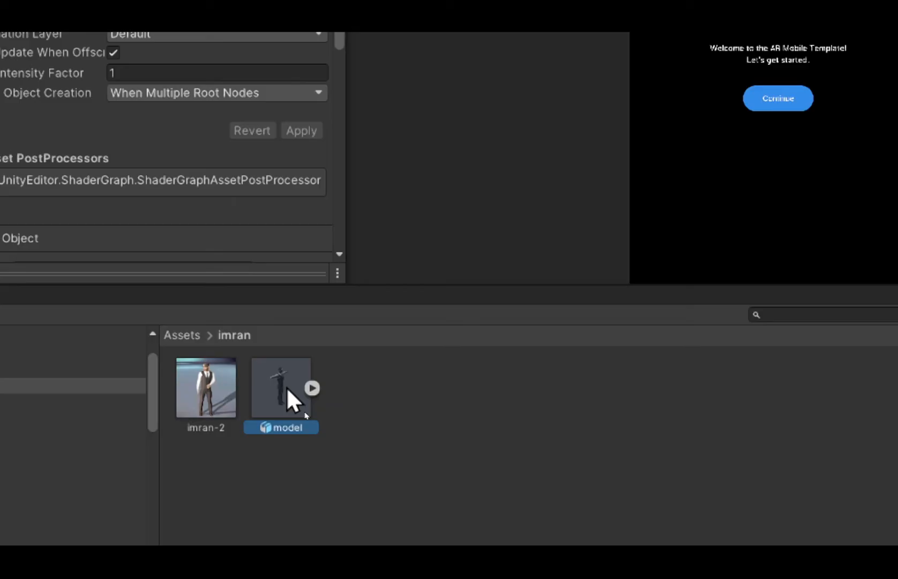
pyautogui.moveTo(210, 410)
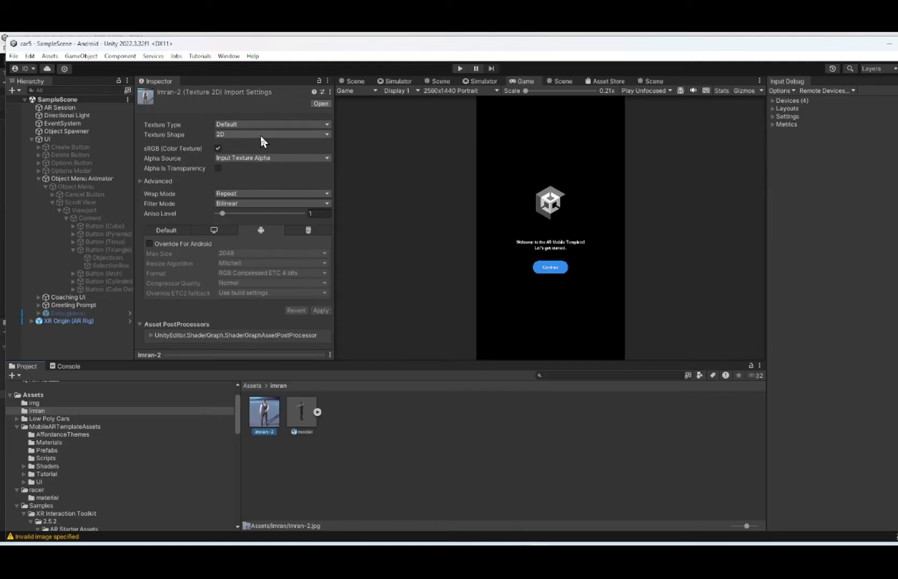
# Change imran-2's Texture Type to Sprite (2D and UI).
pyautogui.click(272, 125)
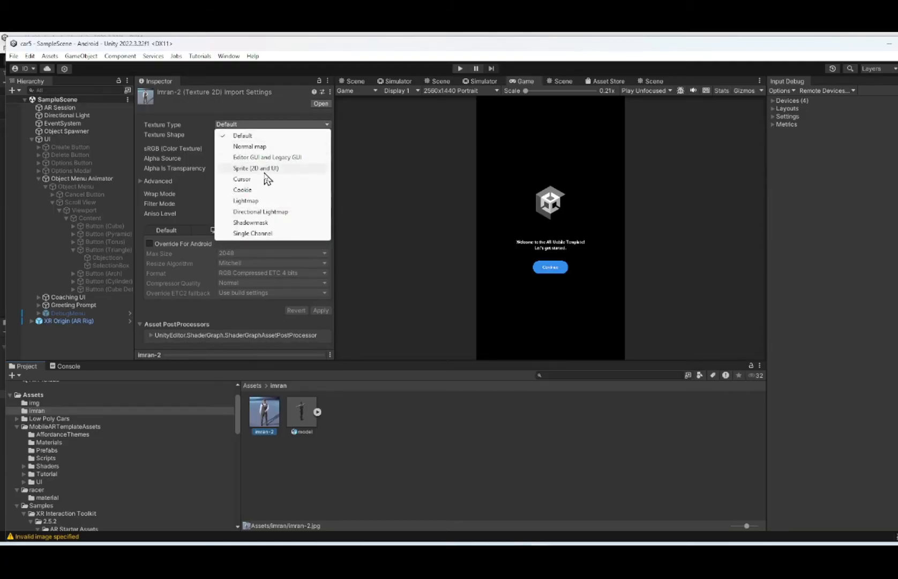
pyautogui.click(256, 168)
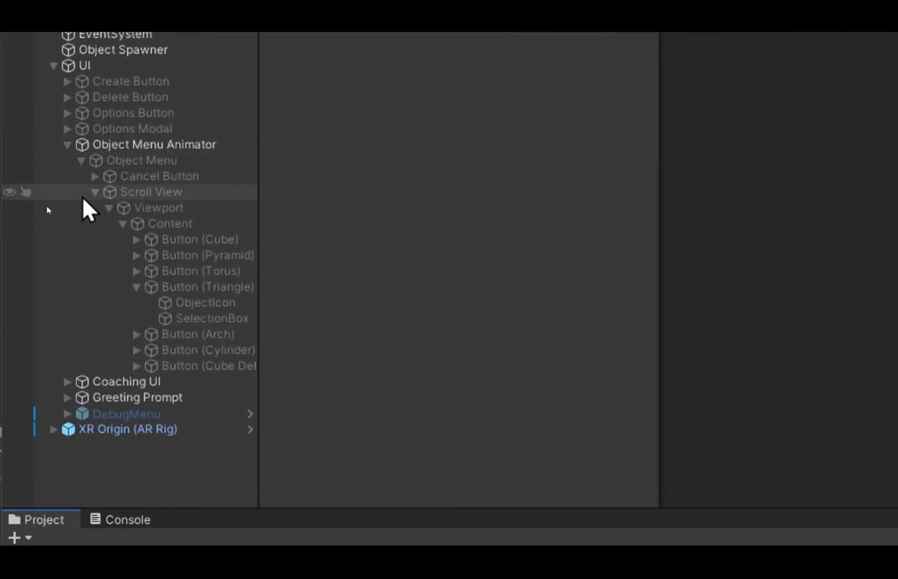
# Set the Triangle button's ObjectIcon source image to the imran-2 sprite.
pyautogui.click(212, 303)
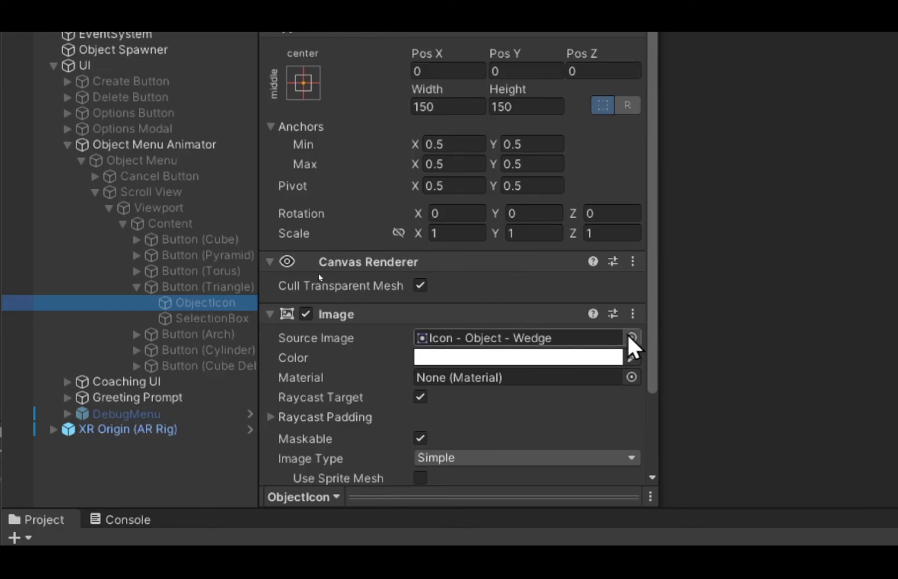
pyautogui.click(632, 338)
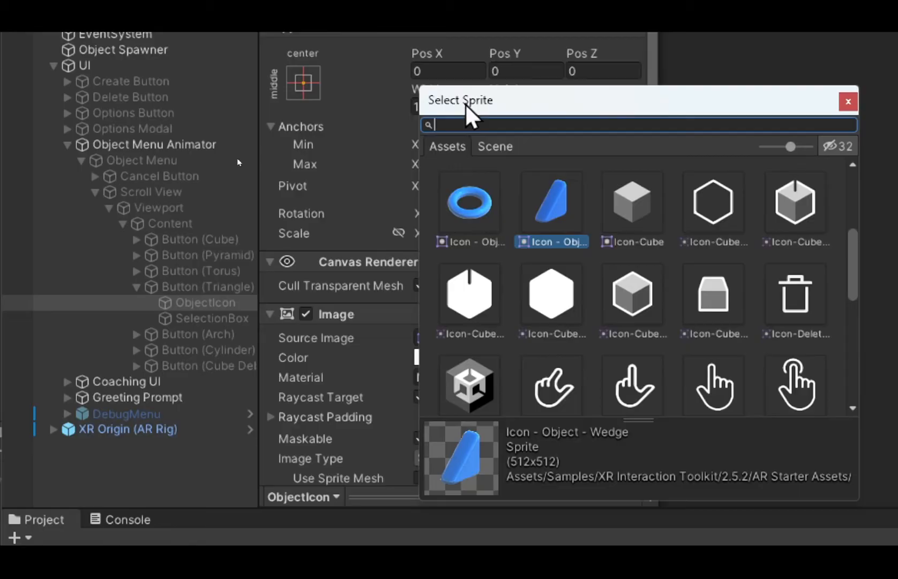
pyautogui.scroll(-3)
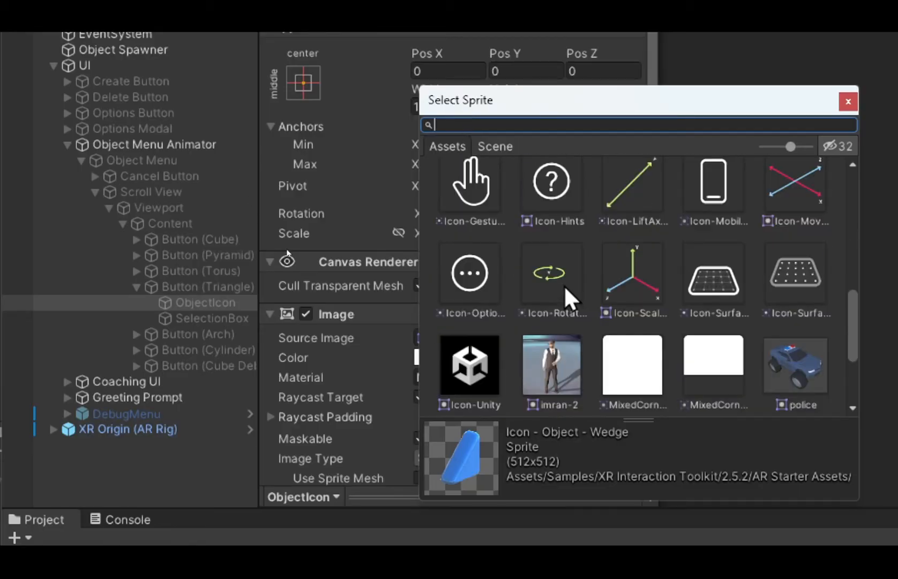
pyautogui.click(550, 247)
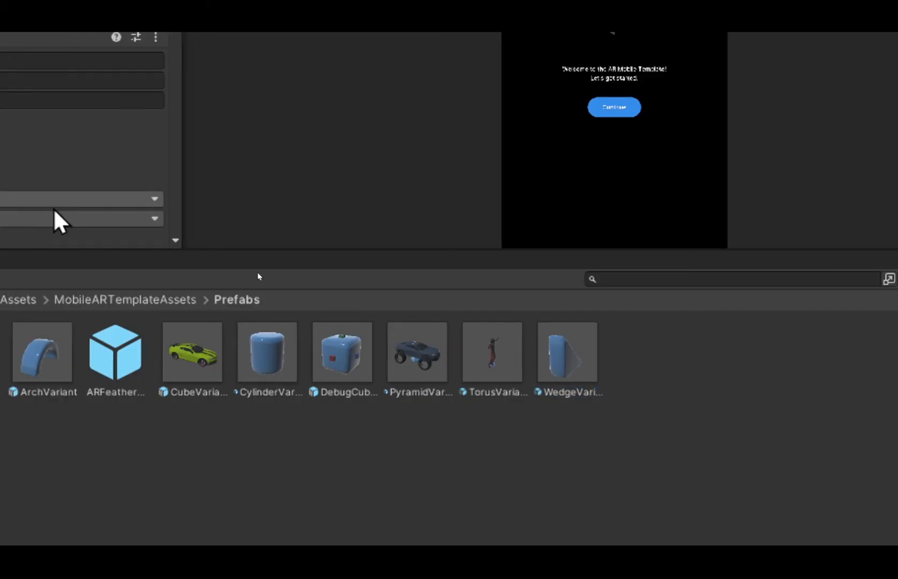
# Open the WedgeVariant prefab and add the imran folder's avatar model as its child.
pyautogui.doubleClick(566, 352)
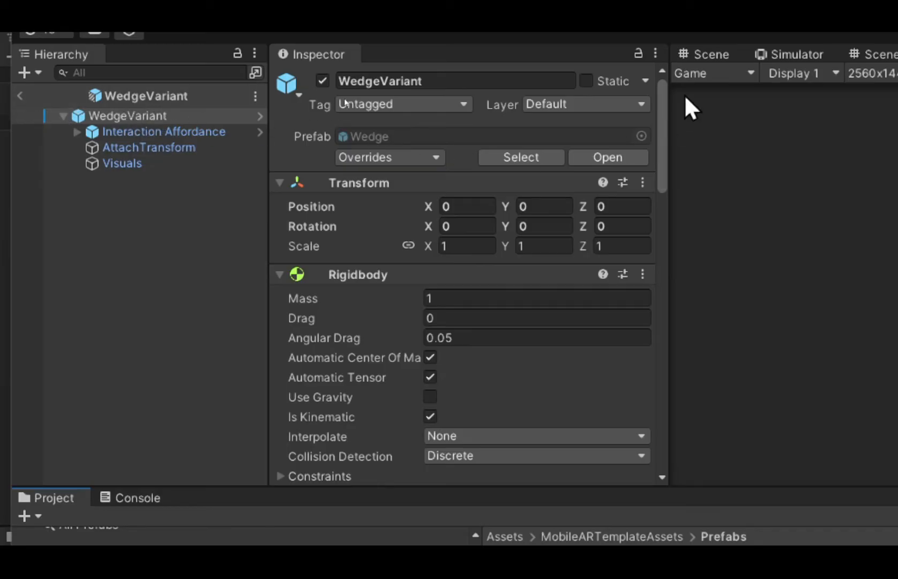
pyautogui.click(706, 54)
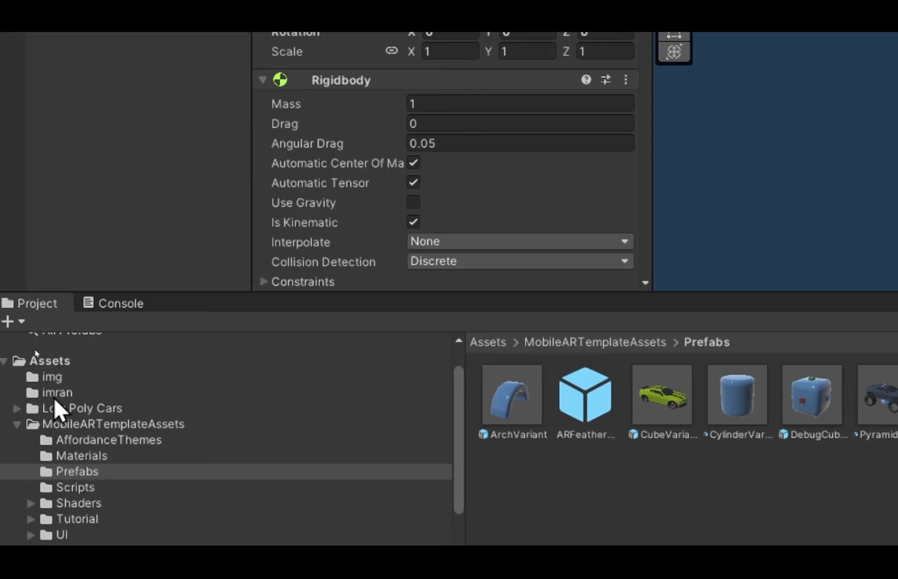
pyautogui.click(56, 392)
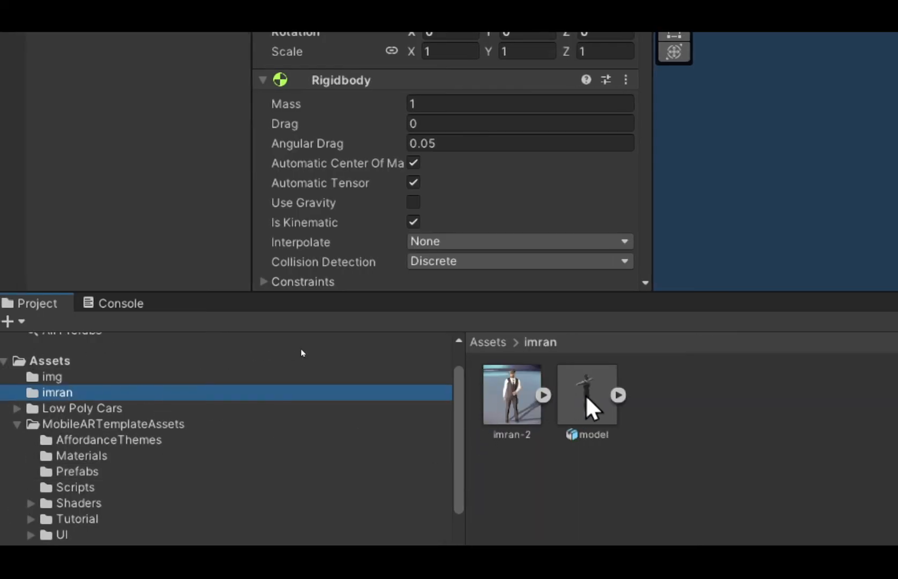
pyautogui.click(585, 394)
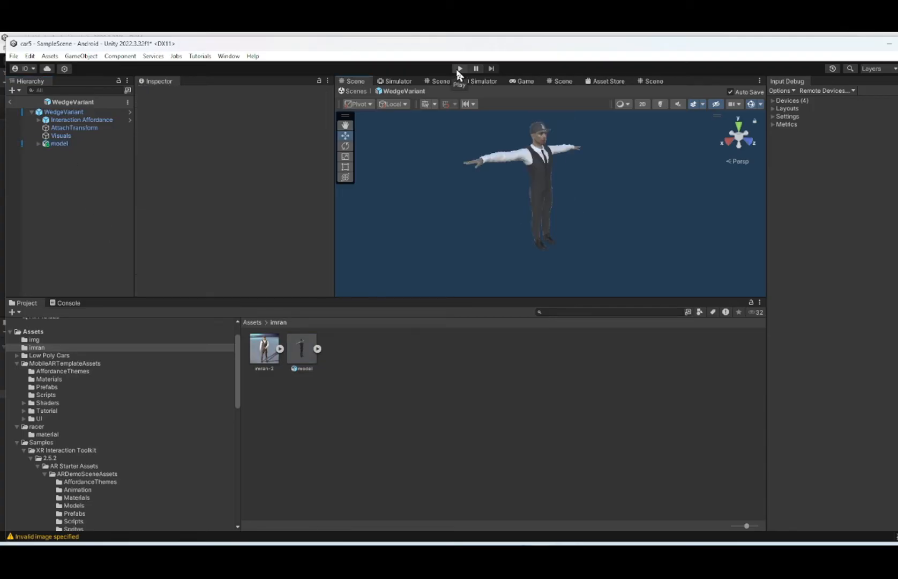
# Test-run the AR app in the simulator with the Mouse device enabled, then stop Play mode.
pyautogui.click(459, 69)
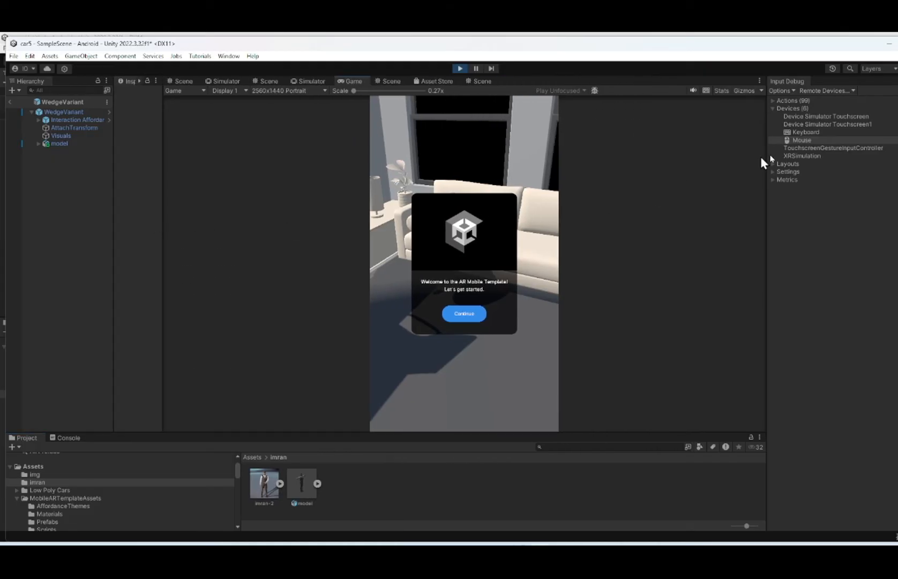
pyautogui.rightClick(801, 140)
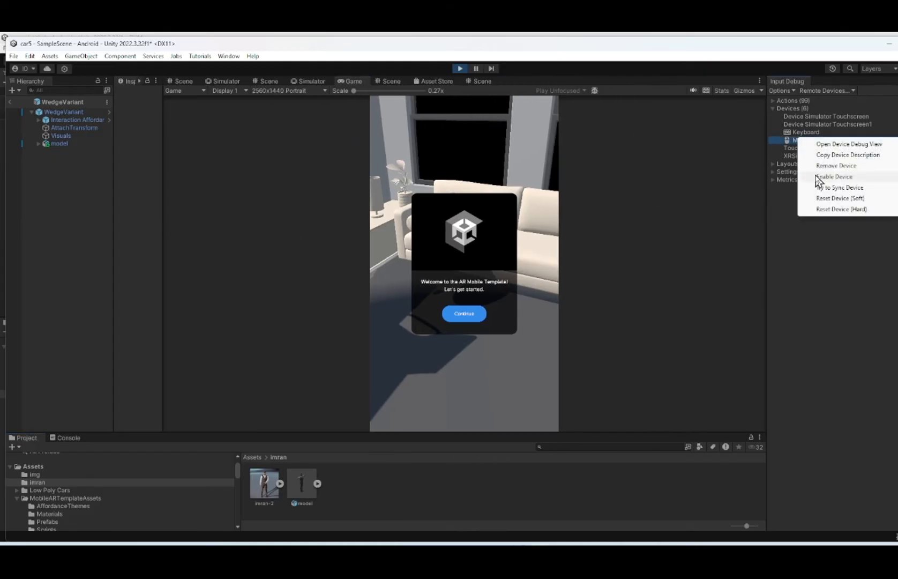
pyautogui.click(464, 313)
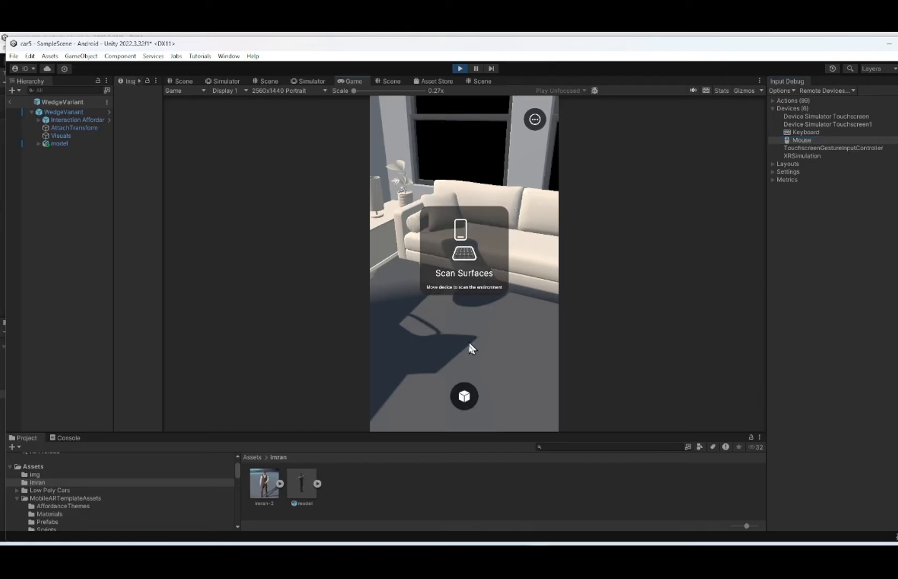
pyautogui.click(464, 396)
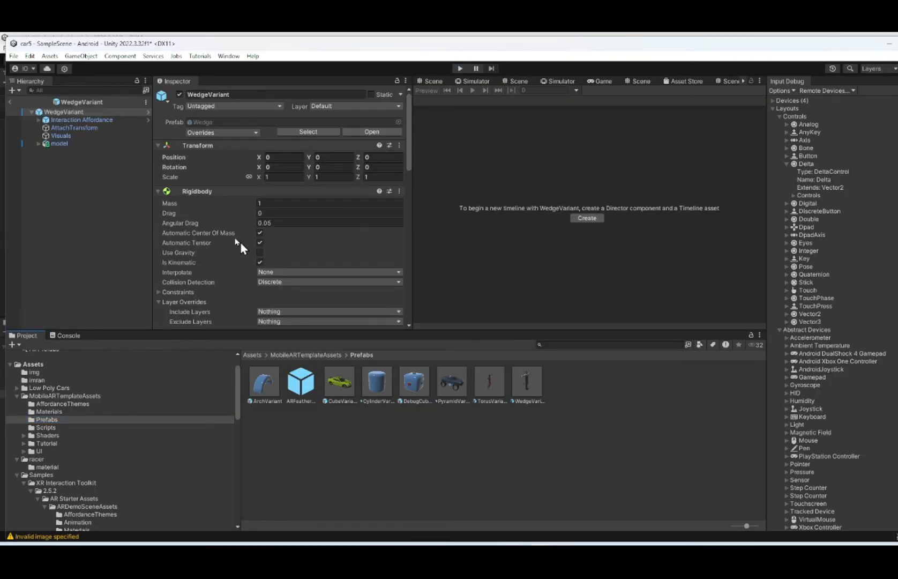
# Select the avatar model inside WedgeVariant and create a Timeline for it.
pyautogui.click(59, 143)
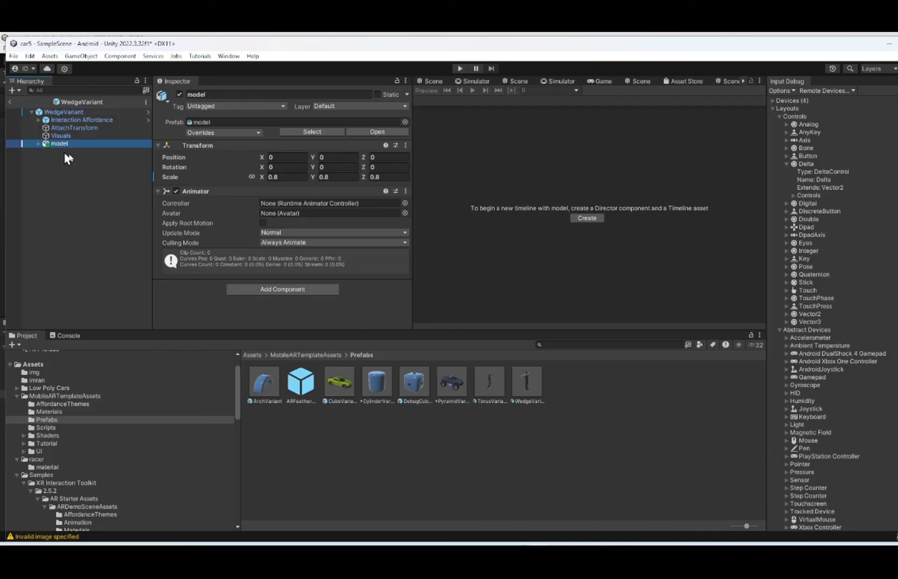
pyautogui.moveTo(192, 115)
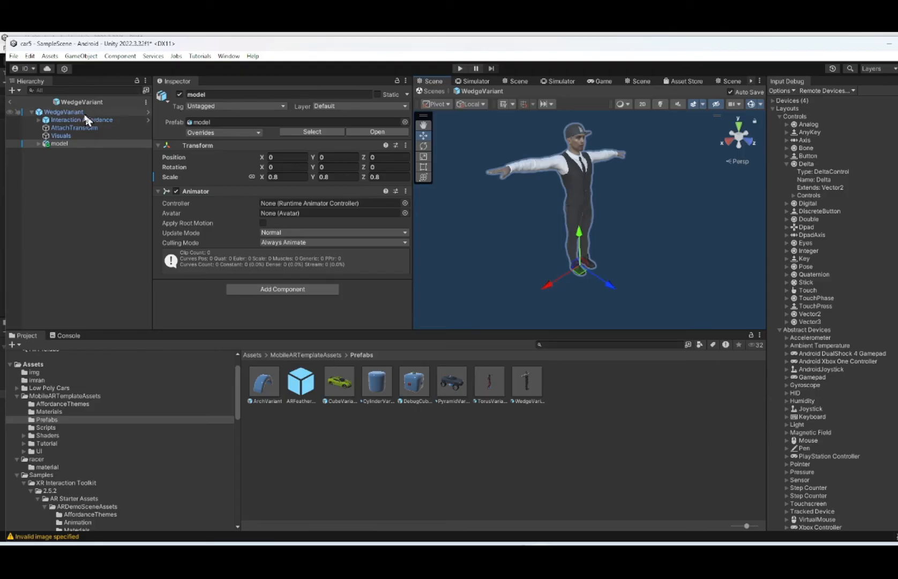
pyautogui.click(228, 56)
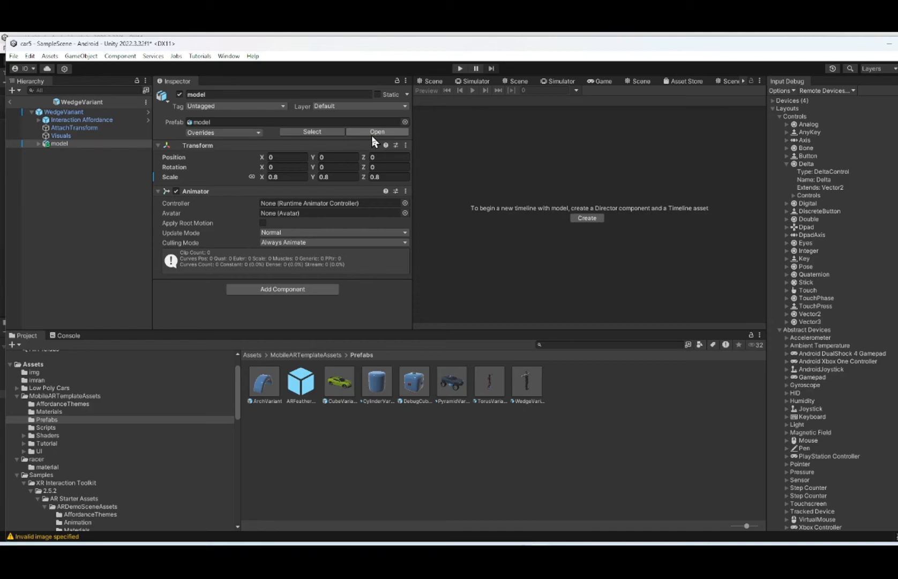
pyautogui.click(585, 217)
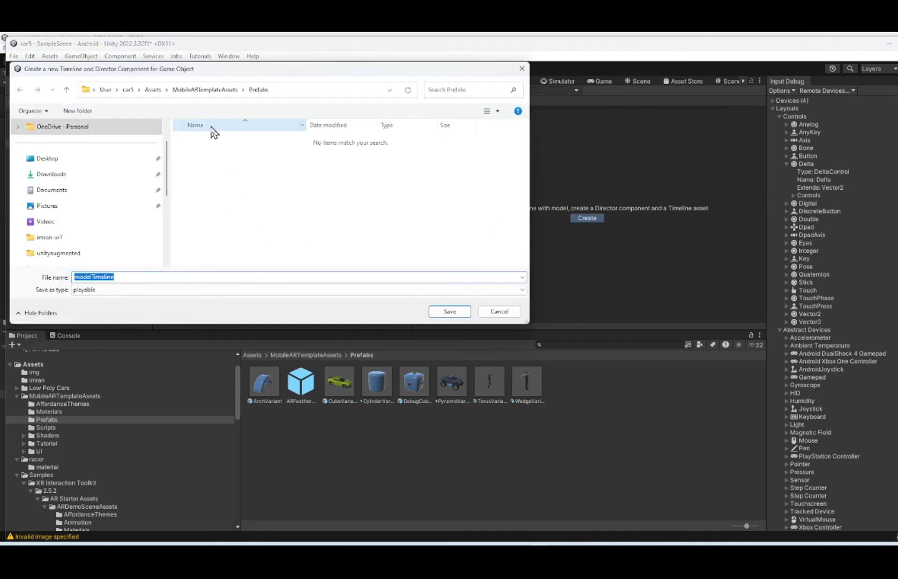
# Save the timeline as imran-modelTimeline, add an Animation track, and expand the imran model asset.
pyautogui.write('imran-')
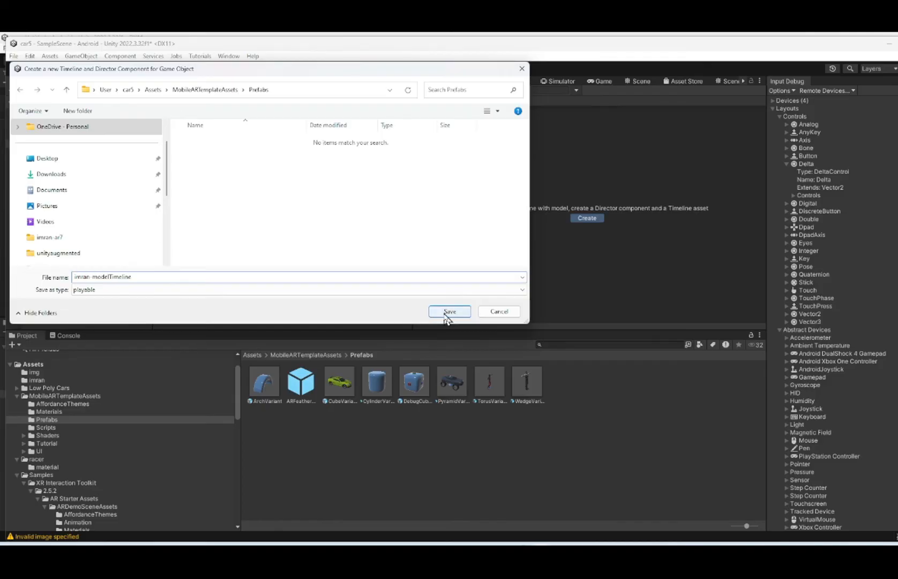
pyautogui.click(449, 311)
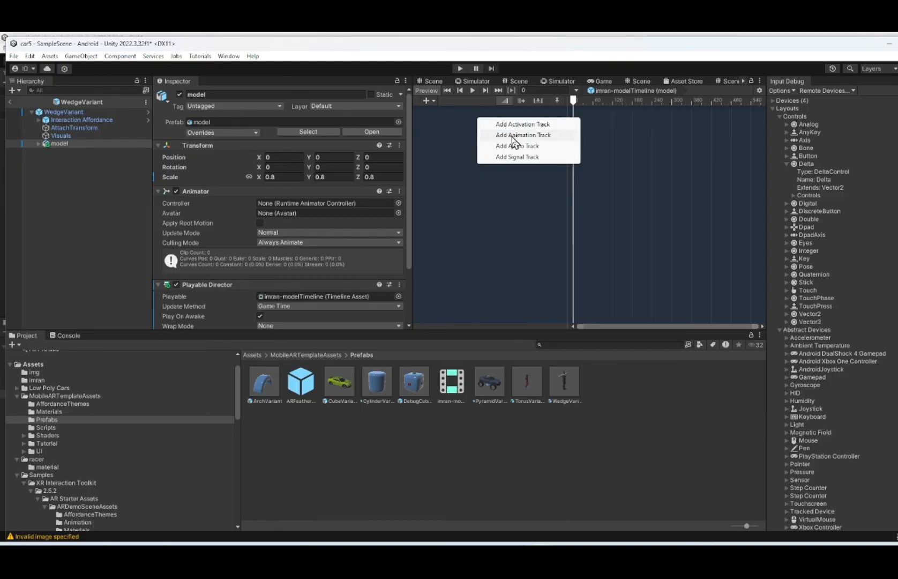
pyautogui.click(521, 135)
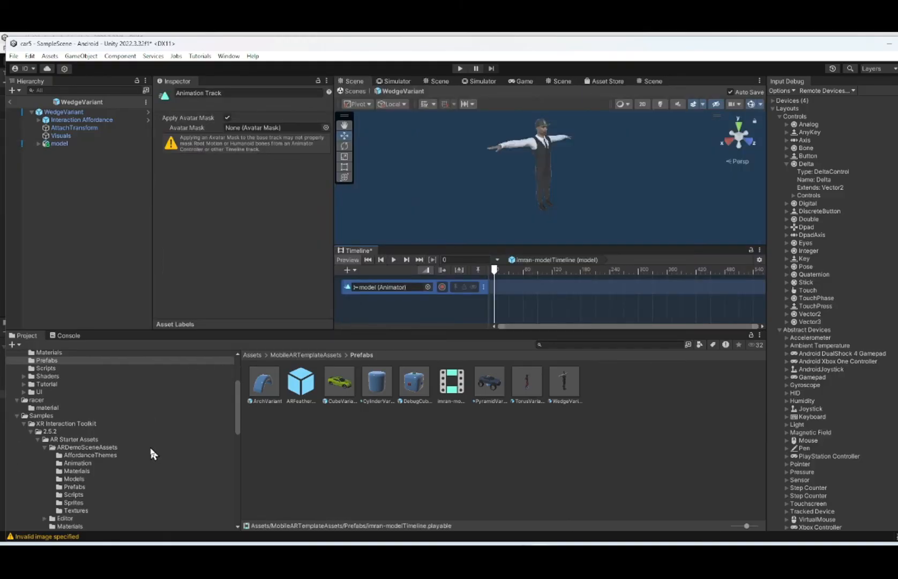
pyautogui.click(34, 380)
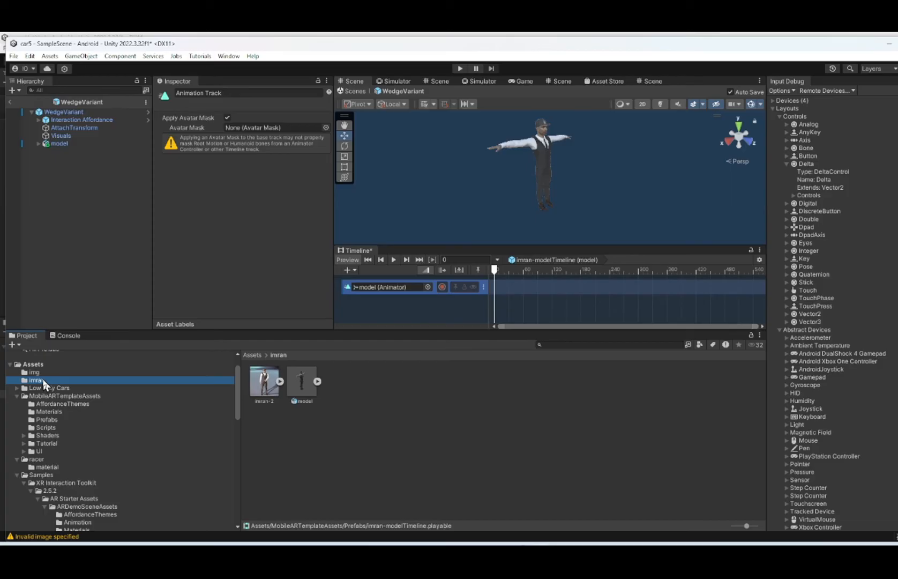
pyautogui.click(36, 380)
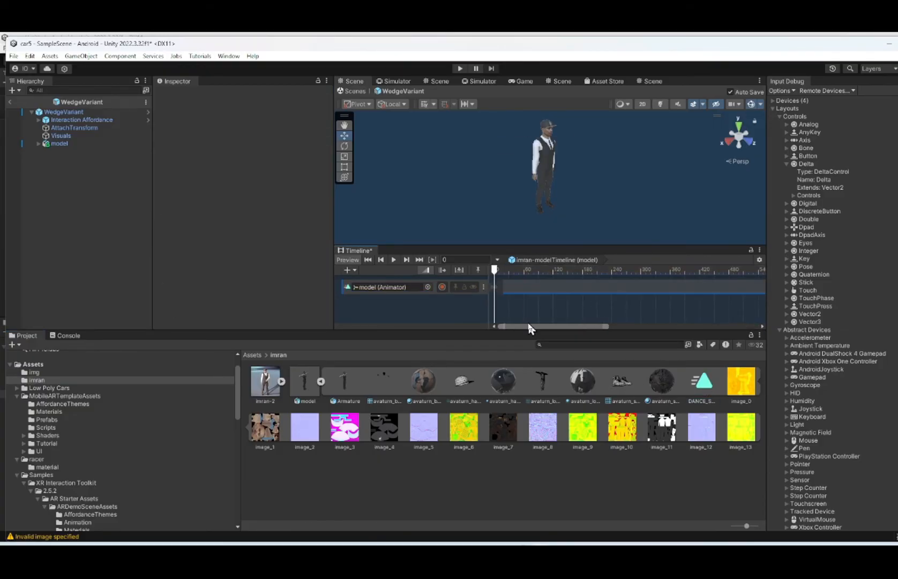
# Place the DANCE_SHUFFLE clip on the model's Animation track, then select the prefab's Visuals object.
pyautogui.click(631, 286)
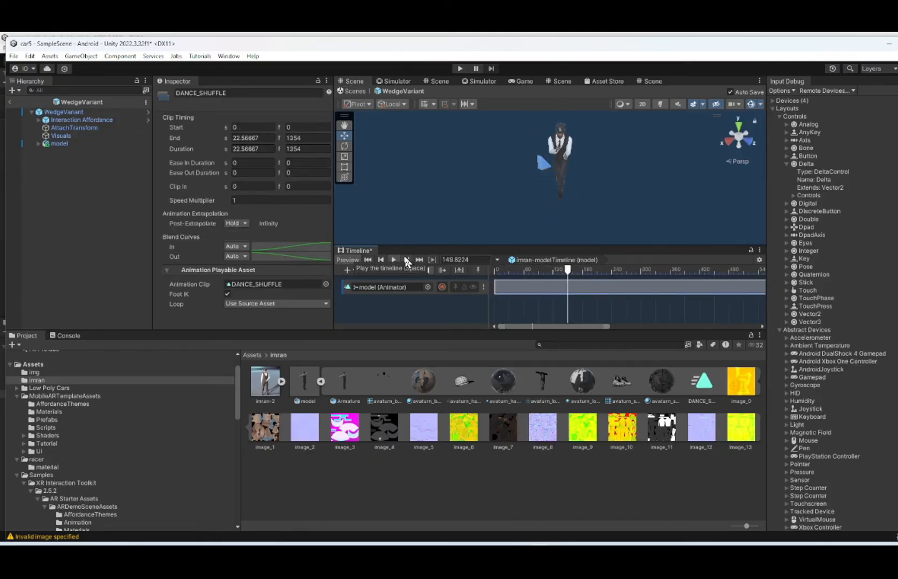
pyautogui.click(60, 136)
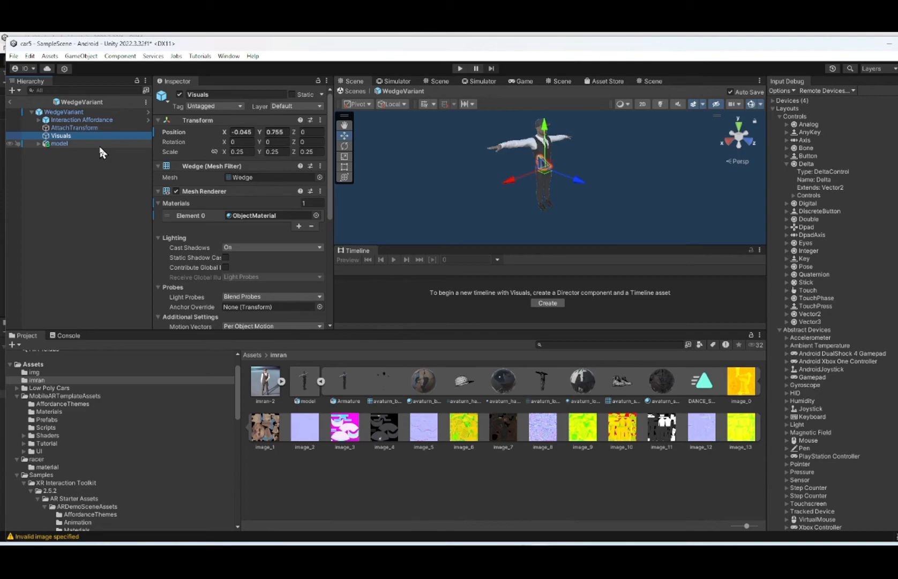
pyautogui.click(60, 143)
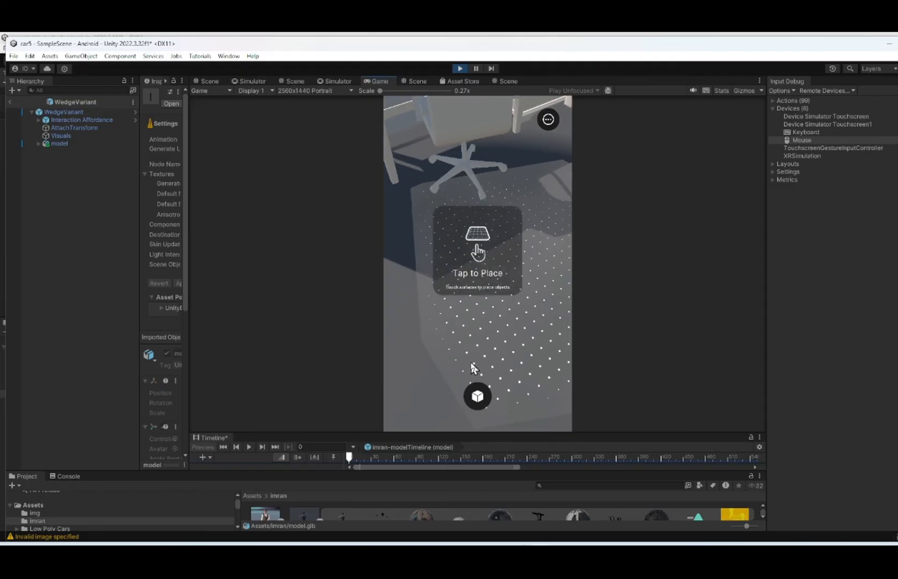
# Tap the detected floor in the simulated AR room to place an object.
pyautogui.click(478, 249)
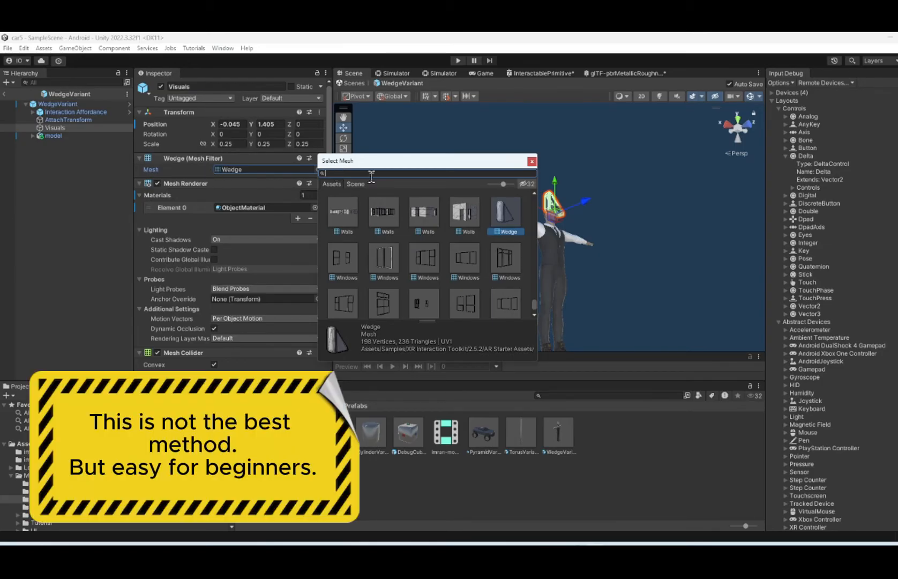
# Set both the Visuals Mesh Filter and Mesh Collider meshes to Cylinder.
pyautogui.write('cy')
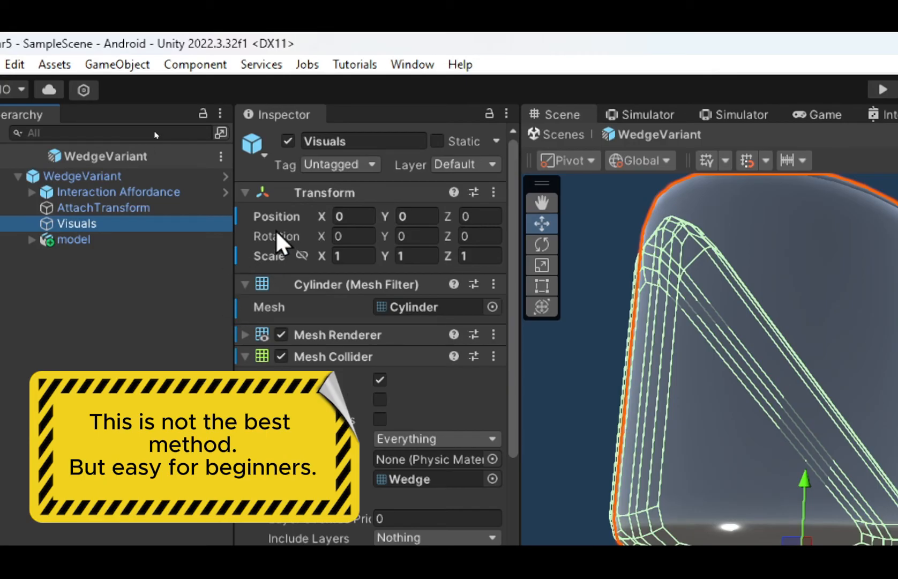
pyautogui.moveTo(183, 243)
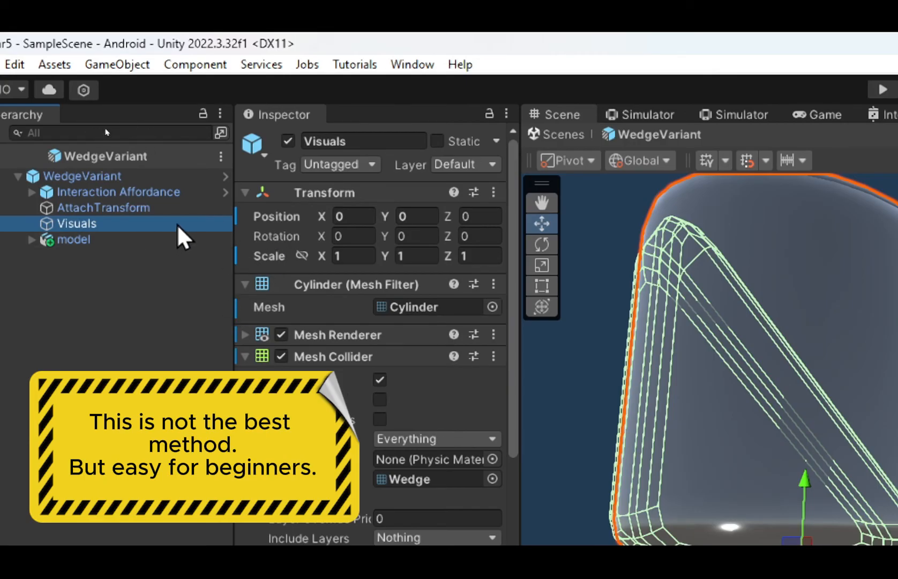
pyautogui.moveTo(231, 256)
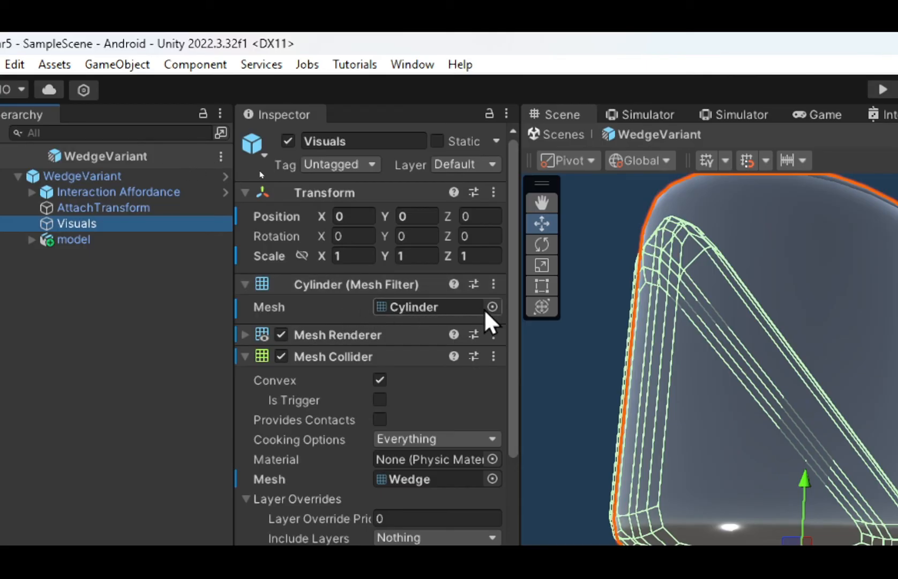
pyautogui.scroll(-3)
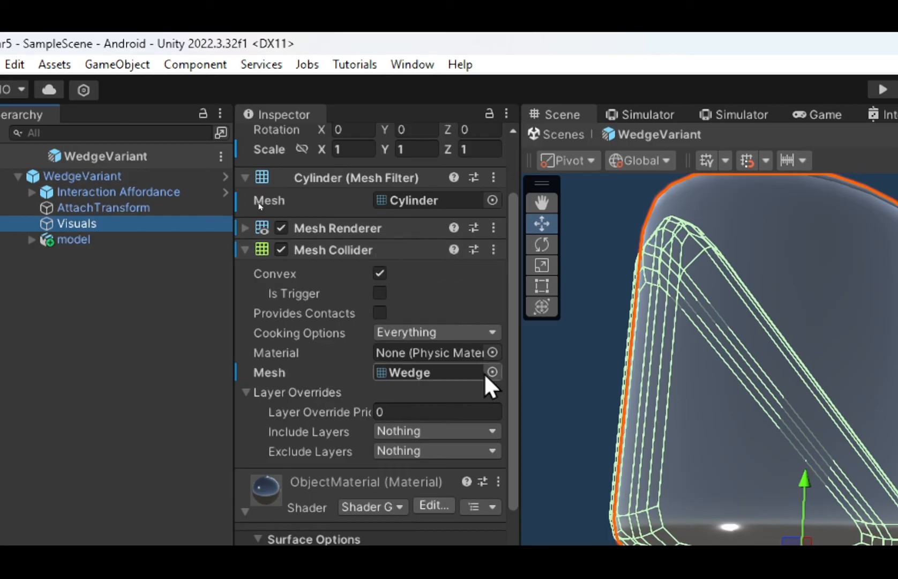
pyautogui.click(491, 371)
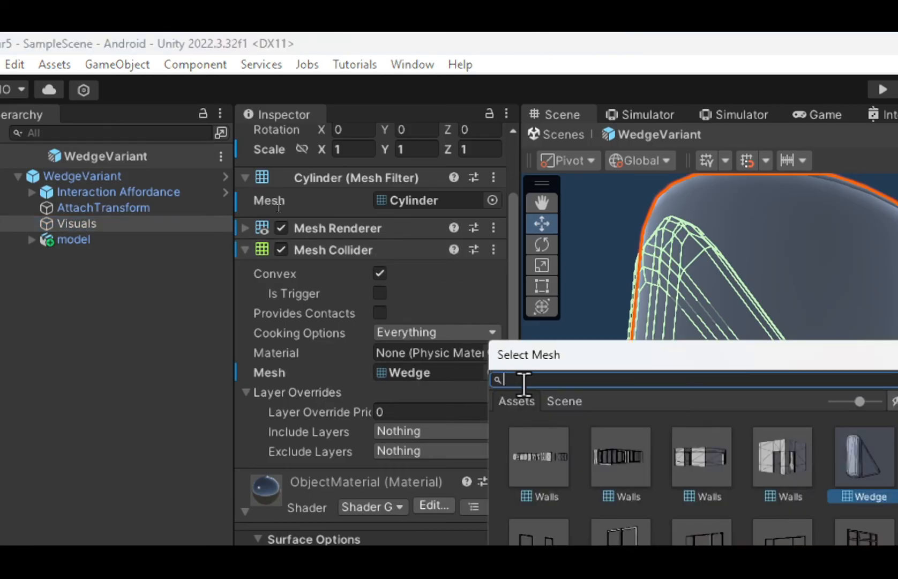
pyautogui.write('cy')
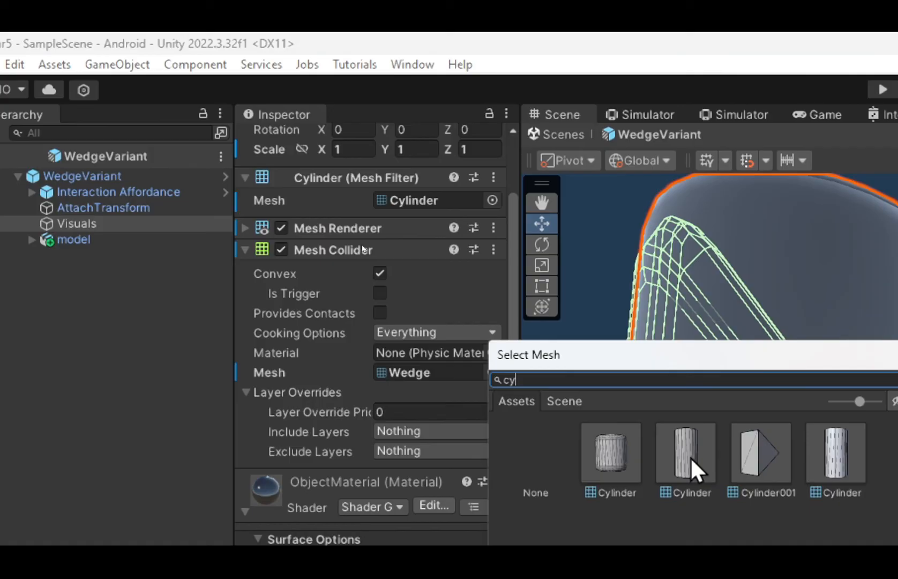
pyautogui.click(684, 452)
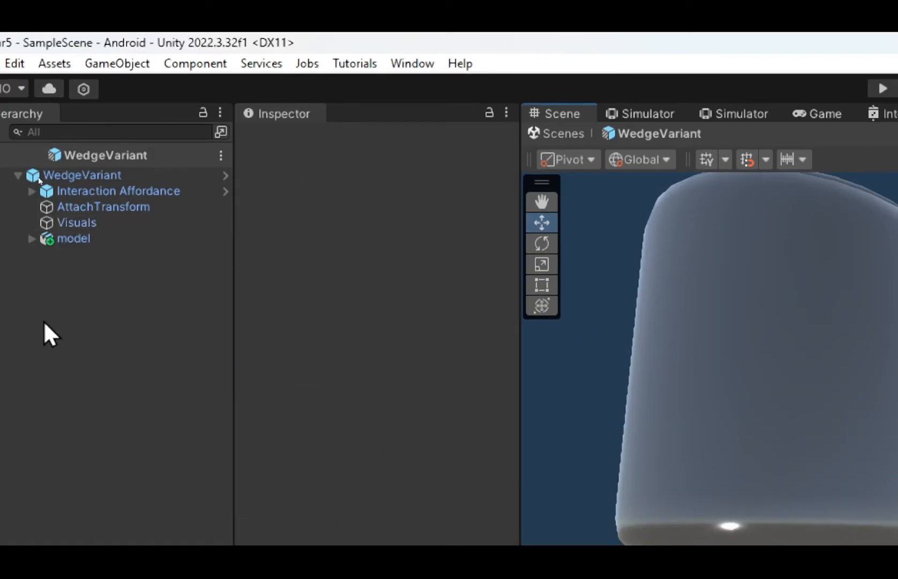
# Disable the Visuals object's Mesh Renderer so only the cylinder collider remains.
pyautogui.click(74, 238)
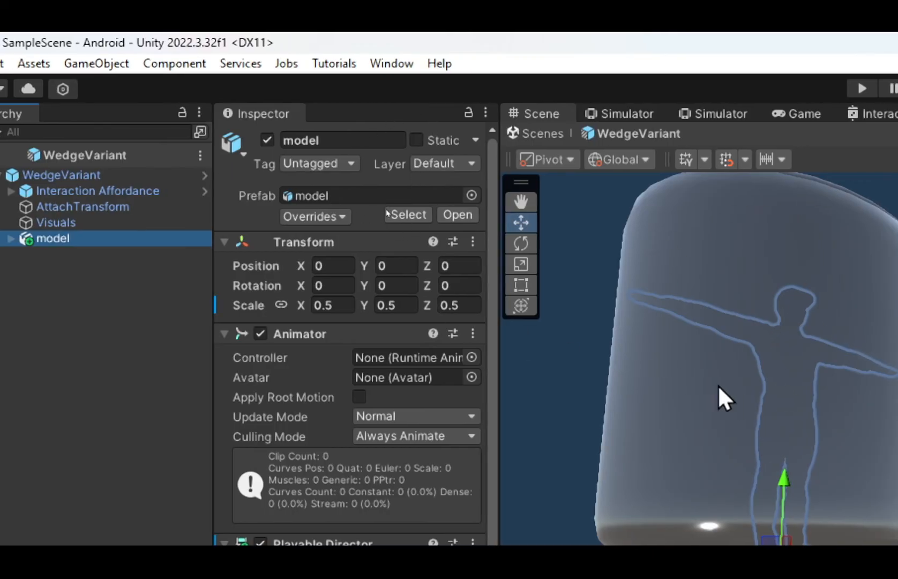
pyautogui.click(55, 222)
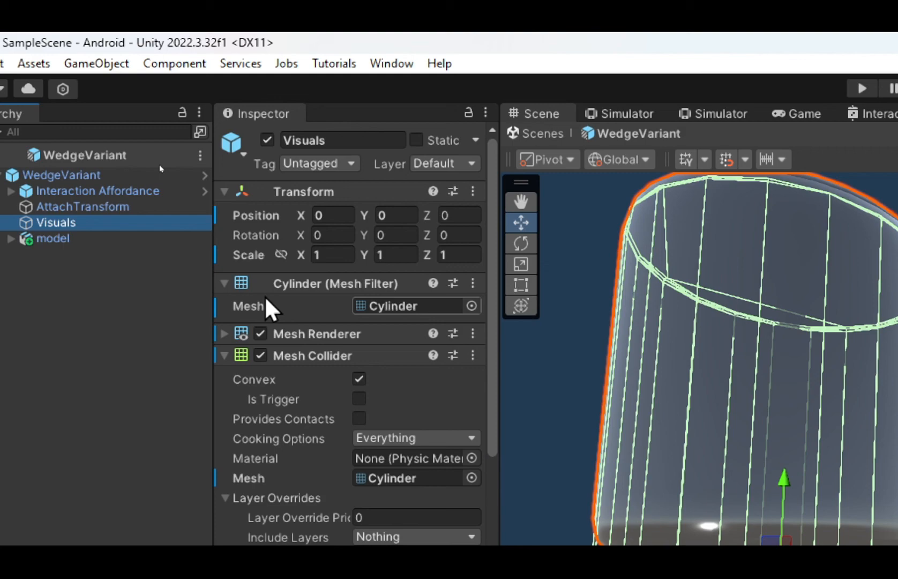
pyautogui.moveTo(298, 344)
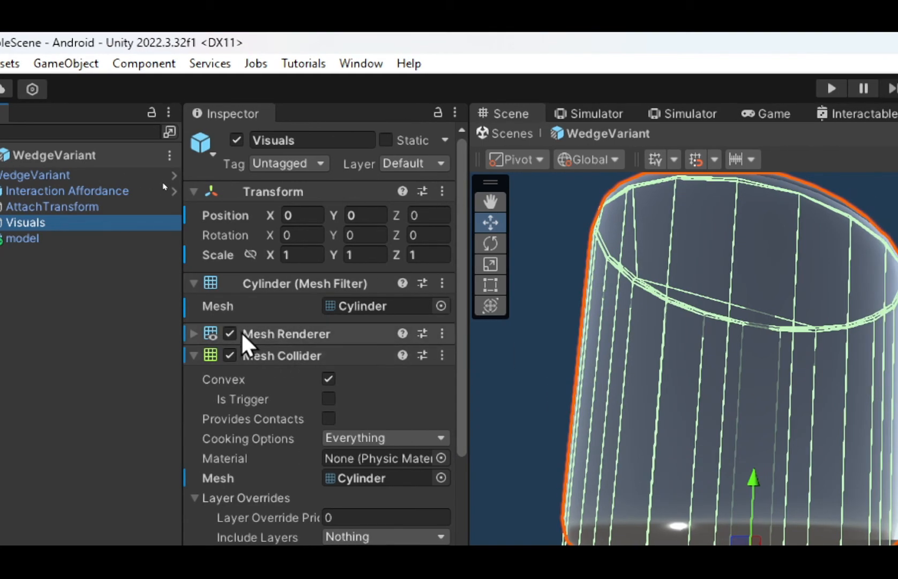
pyautogui.click(229, 333)
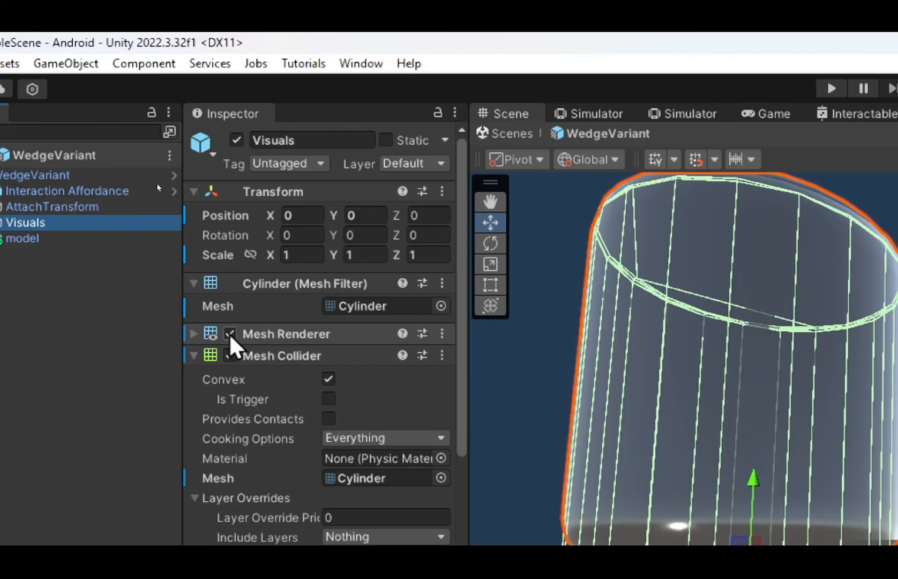
pyautogui.click(230, 333)
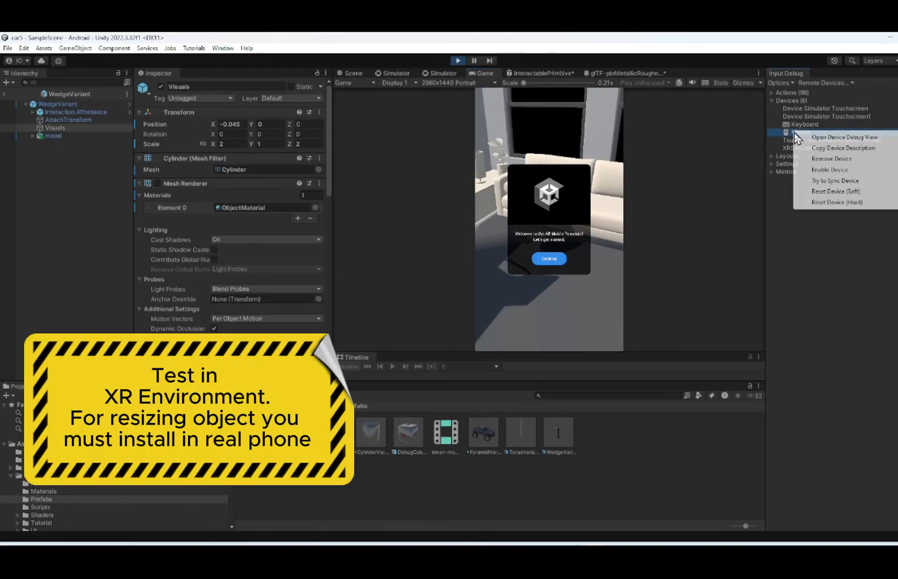
# Run the scene, dismiss the welcome screen, and place another dancing avatar on the room floor.
pyautogui.click(548, 258)
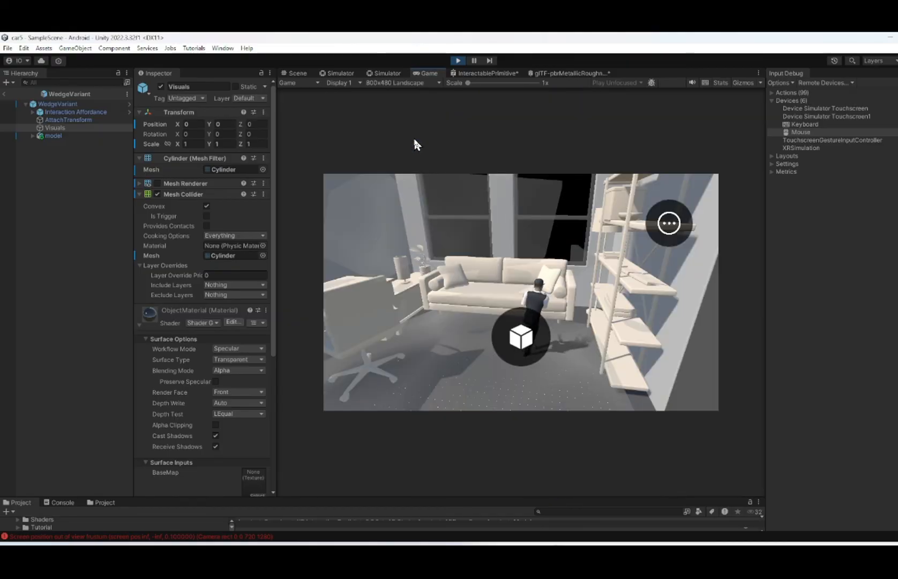
pyautogui.click(521, 337)
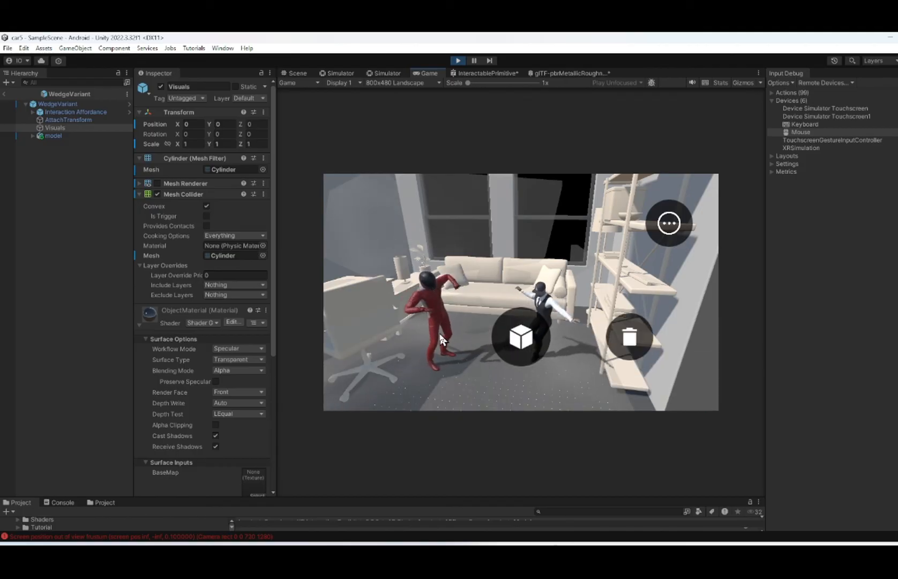
pyautogui.click(520, 337)
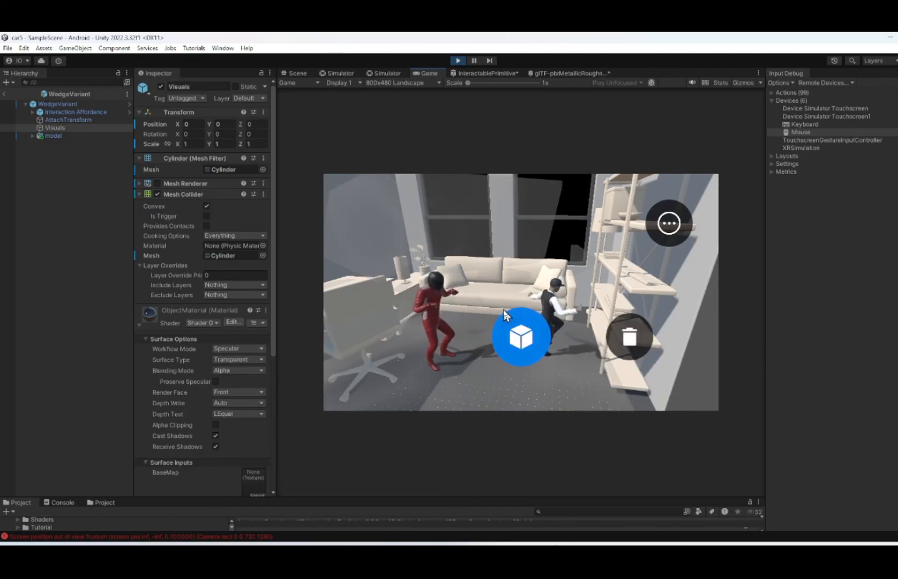